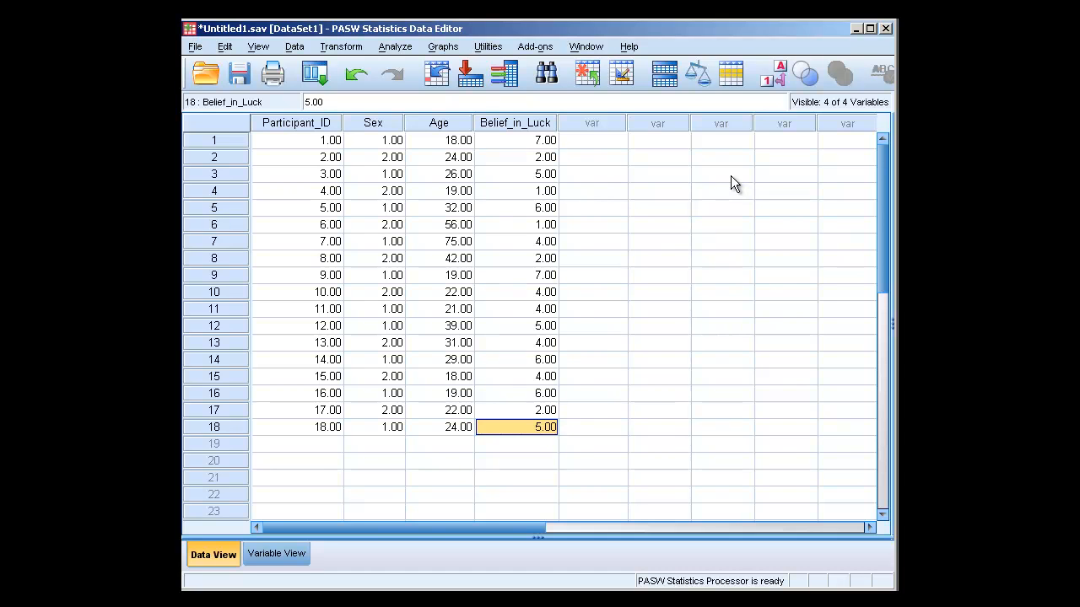
{"action": "mouse_move", "coordinate": [796, 141]}
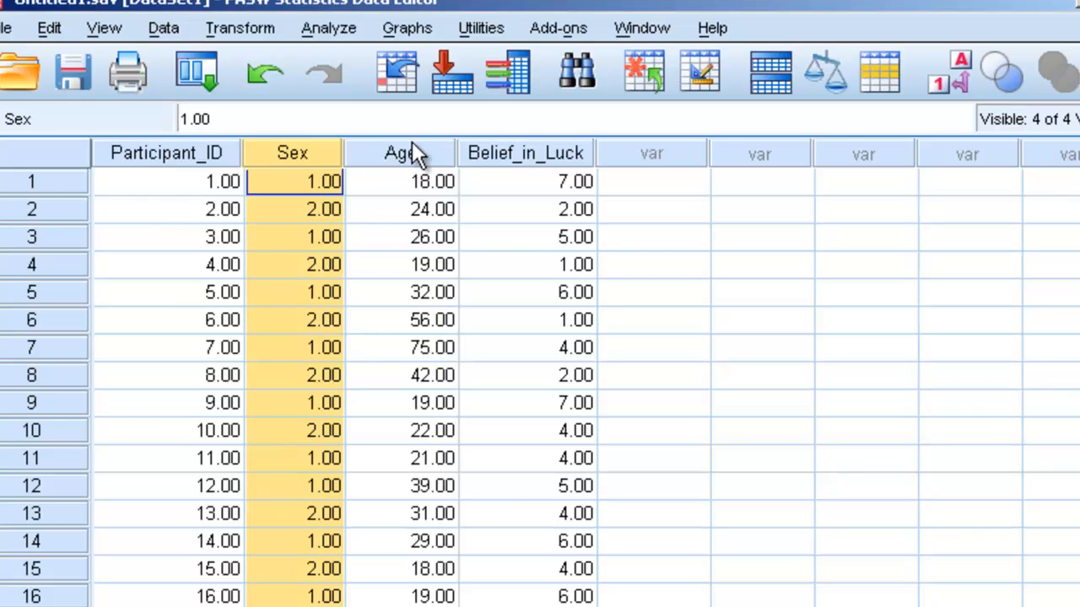
Inspect cells in the Age, Belief_in_Luck and empty columns of the data sheet
{"action": "left_click", "coordinate": [651, 182]}
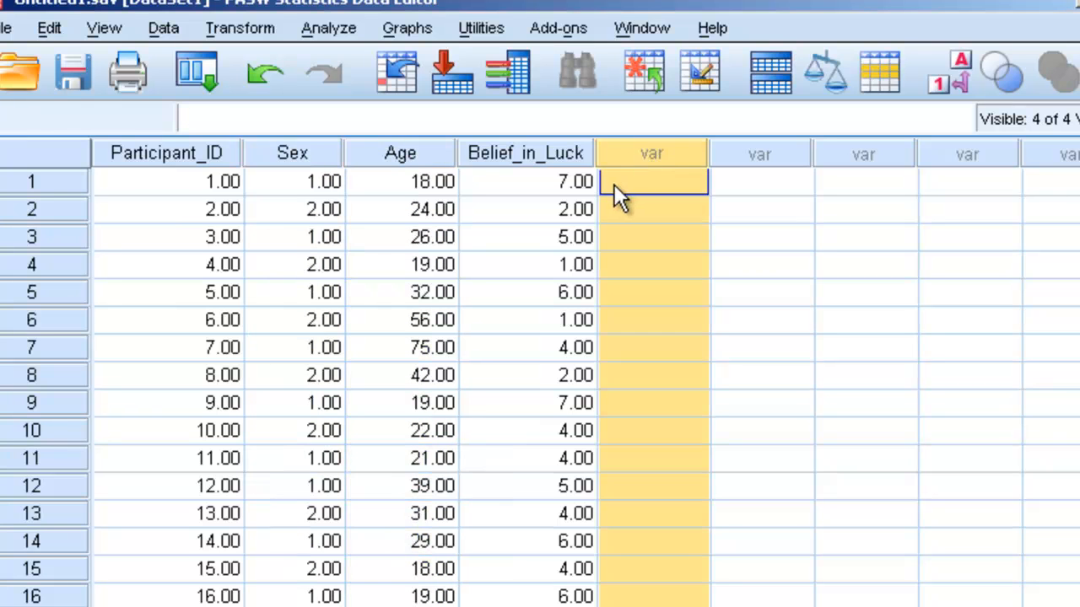
{"action": "left_click", "coordinate": [654, 181]}
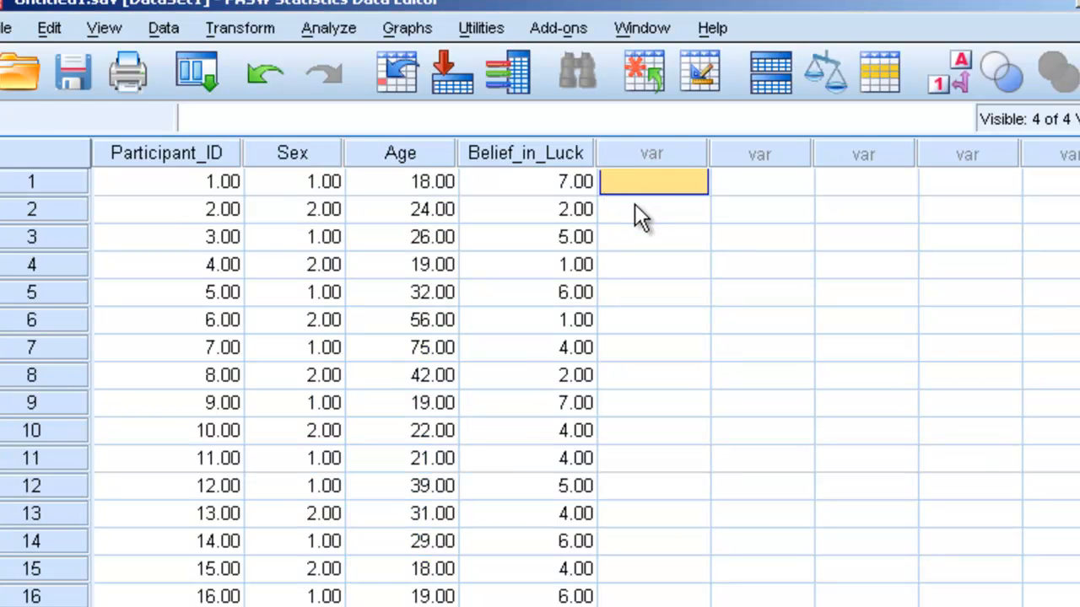
{"action": "mouse_move", "coordinate": [577, 172]}
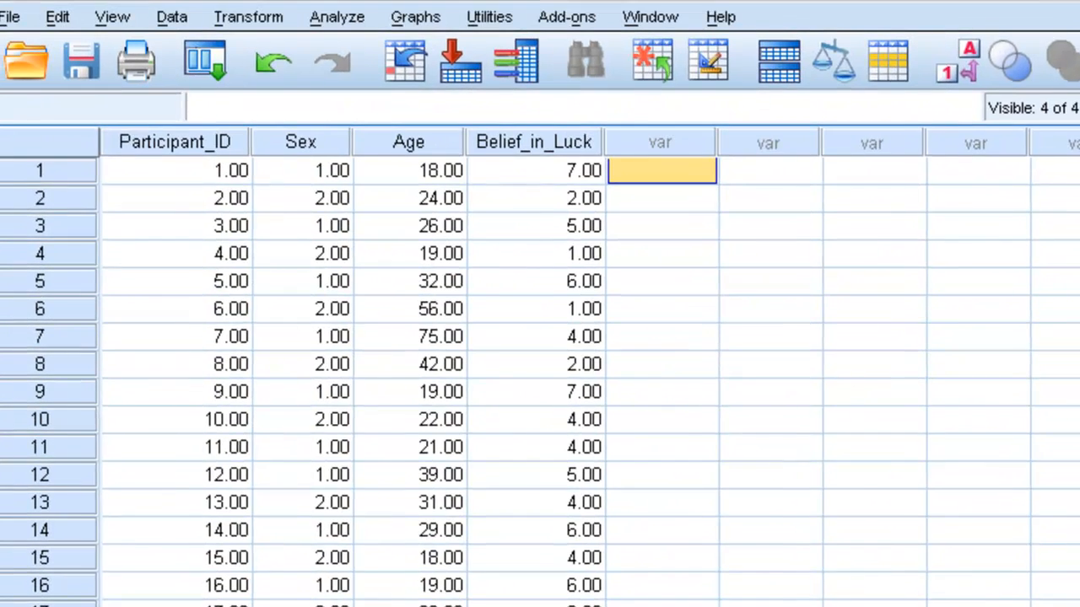
{"action": "left_click", "coordinate": [408, 170]}
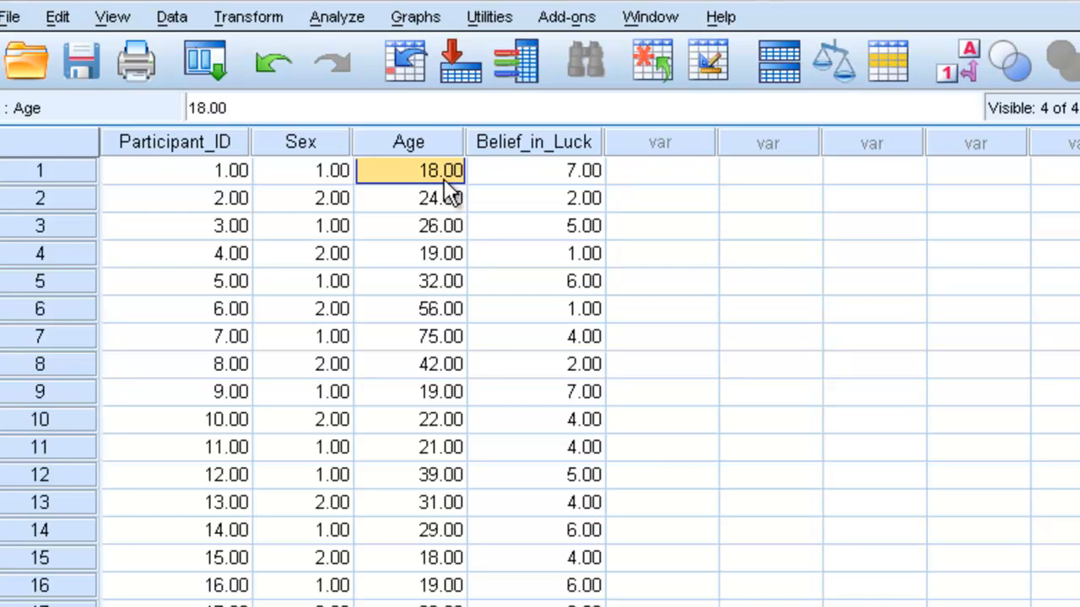
{"action": "mouse_move", "coordinate": [425, 186]}
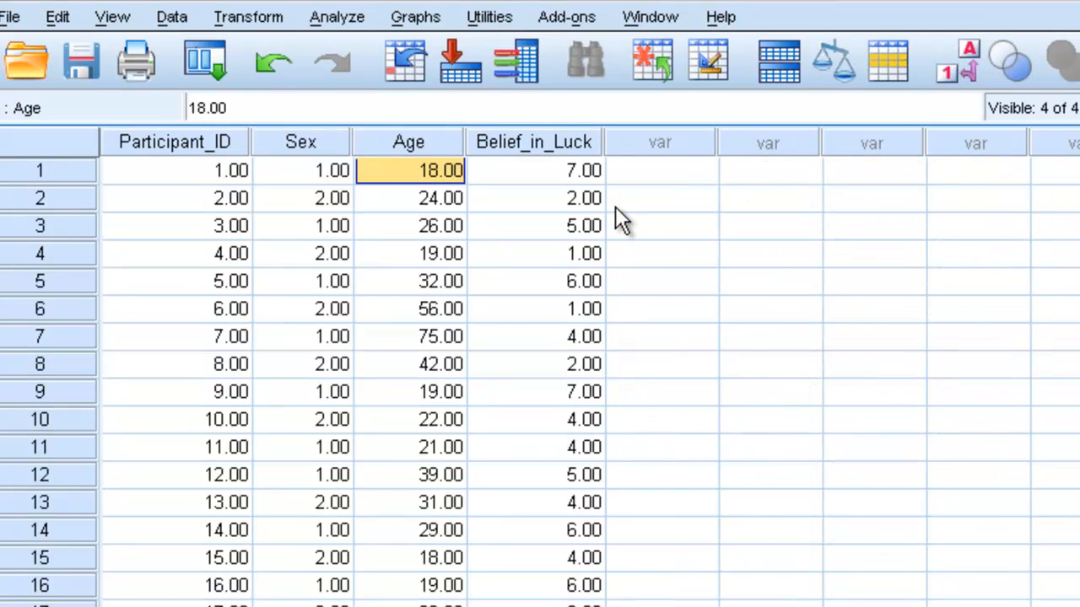
{"action": "mouse_move", "coordinate": [607, 223]}
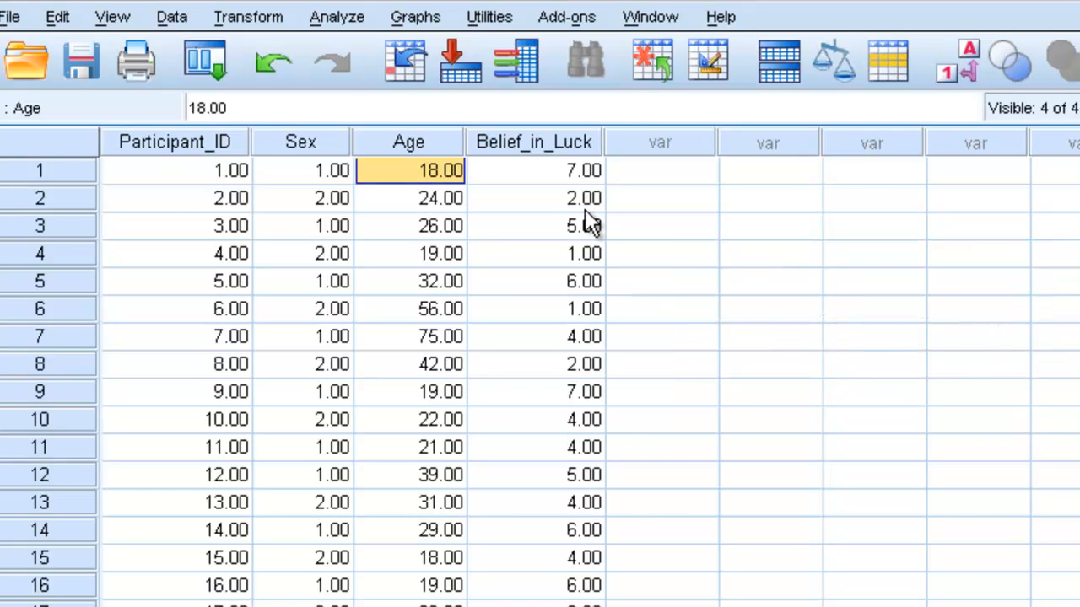
{"action": "left_click", "coordinate": [584, 198]}
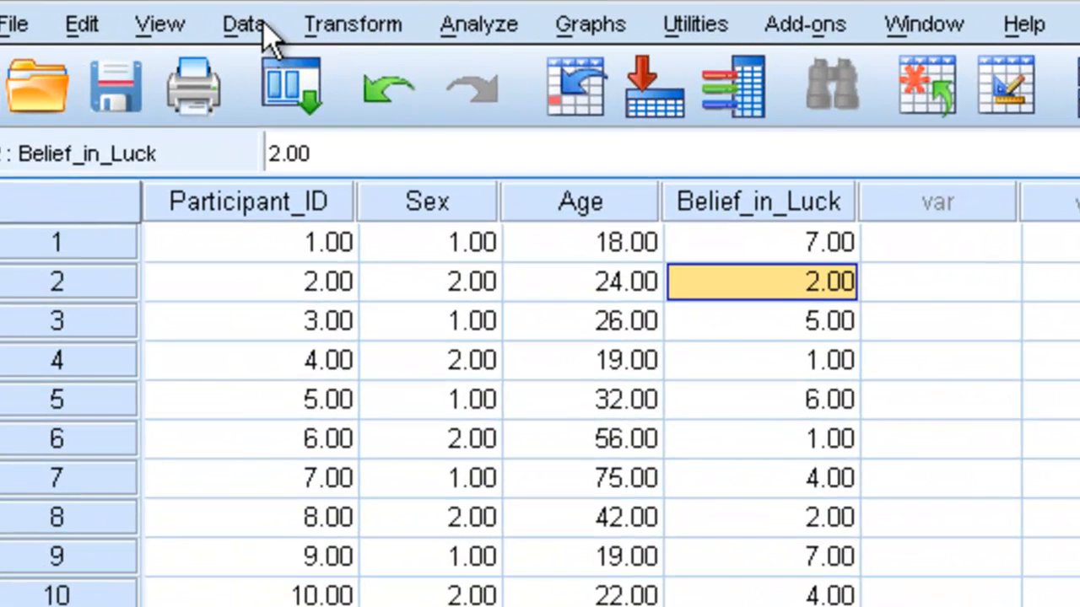
Start Recode into Different Variables from the Transform menu
{"action": "left_click", "coordinate": [351, 24]}
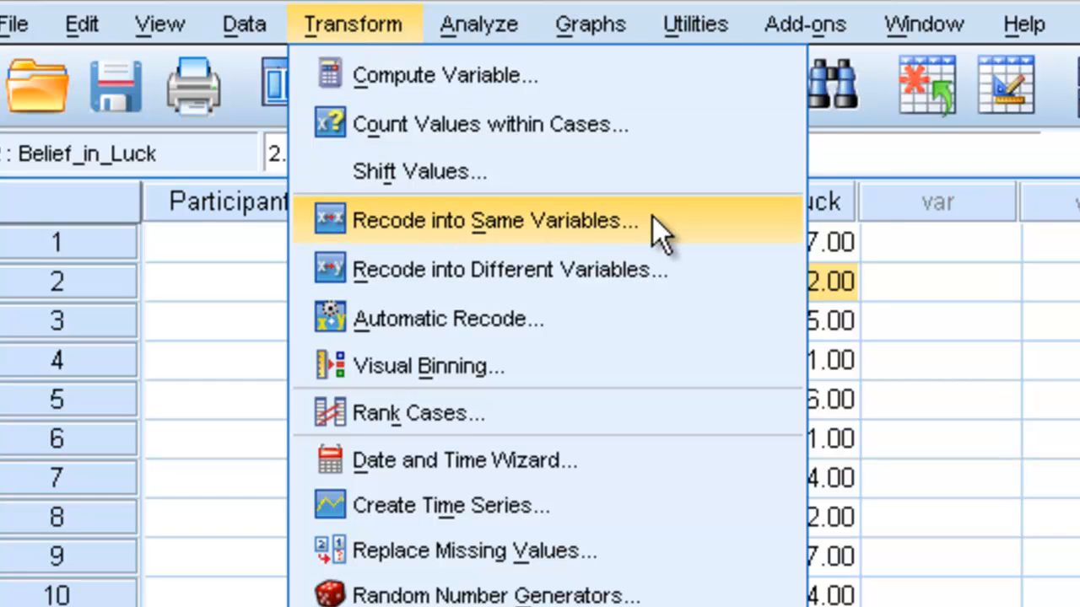
{"action": "mouse_move", "coordinate": [607, 245]}
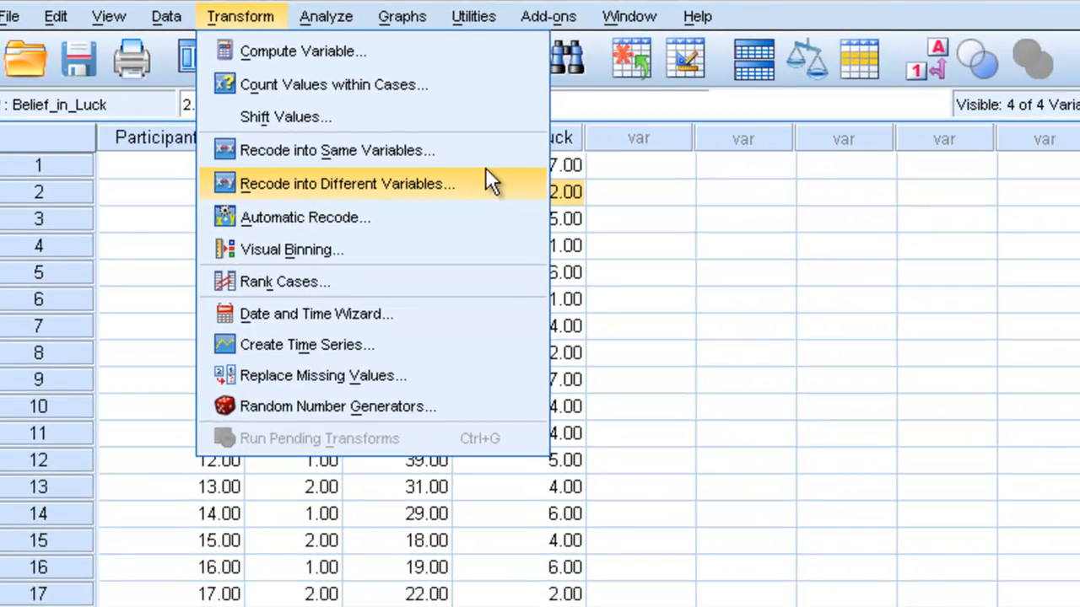
{"action": "mouse_move", "coordinate": [497, 155]}
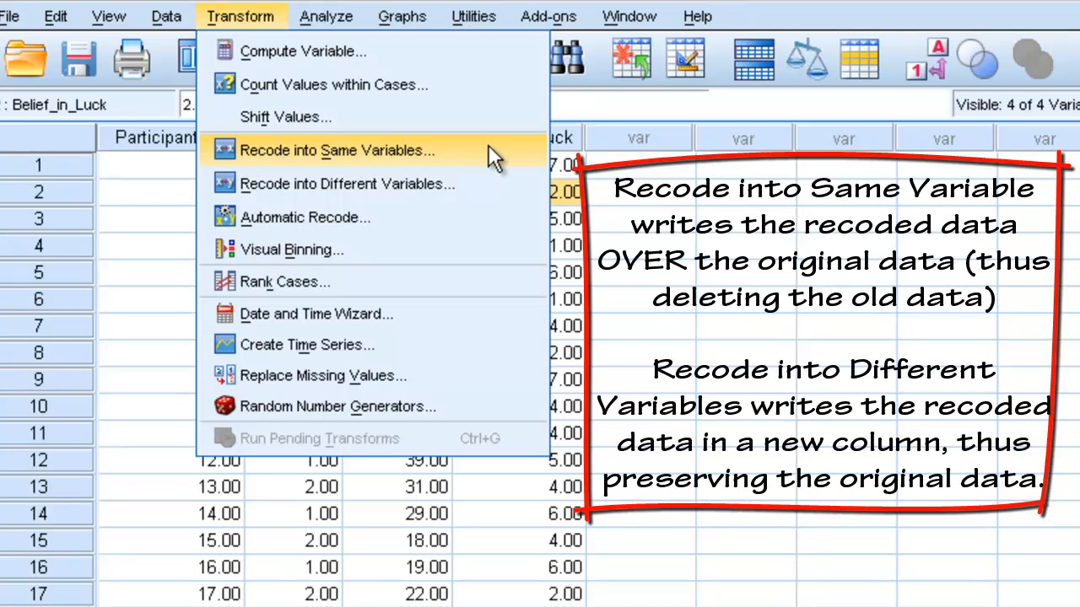
{"action": "mouse_move", "coordinate": [489, 189]}
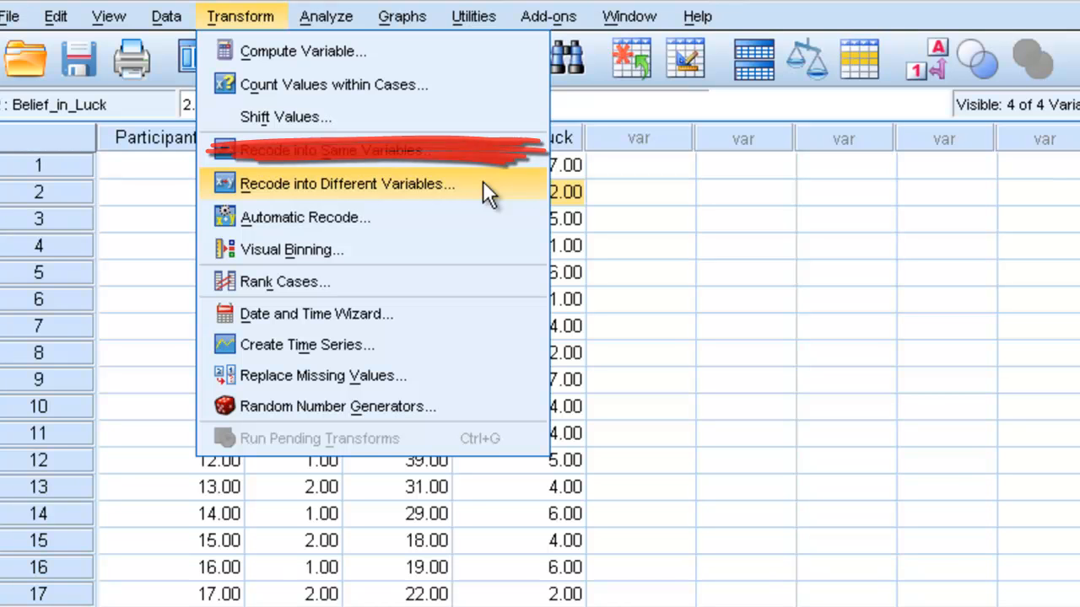
{"action": "left_click", "coordinate": [345, 182]}
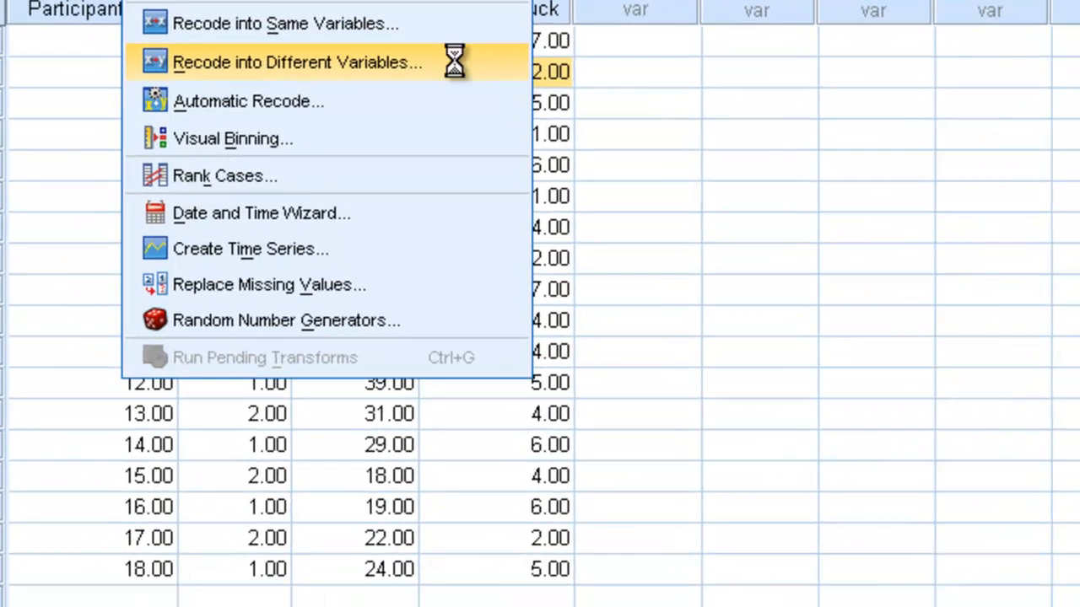
Choose Age to recode and name the output variable Recoded_Age
{"action": "left_click", "coordinate": [297, 61]}
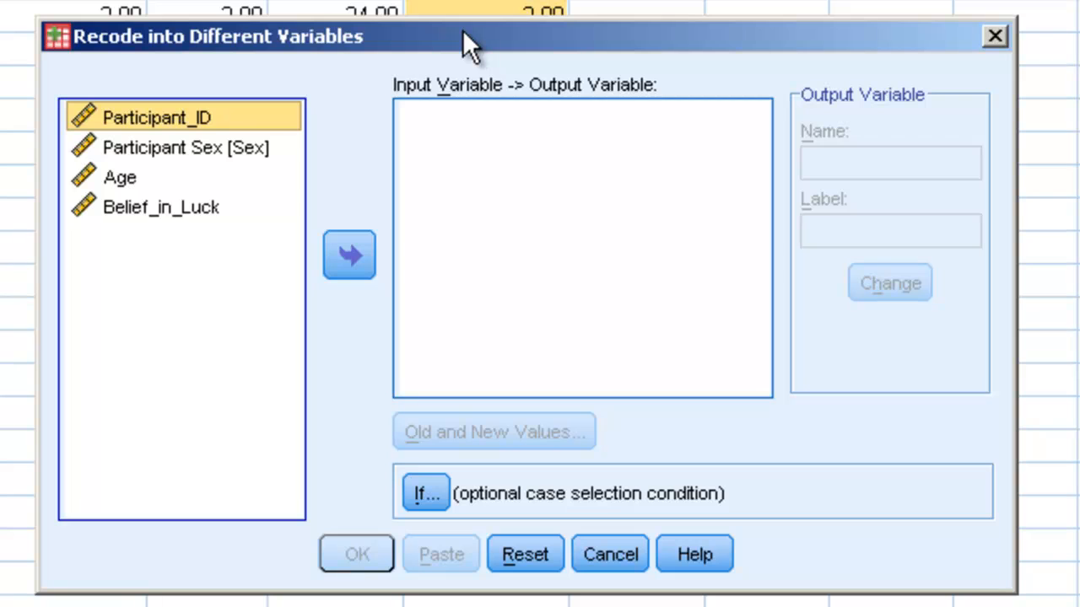
{"action": "mouse_move", "coordinate": [565, 132]}
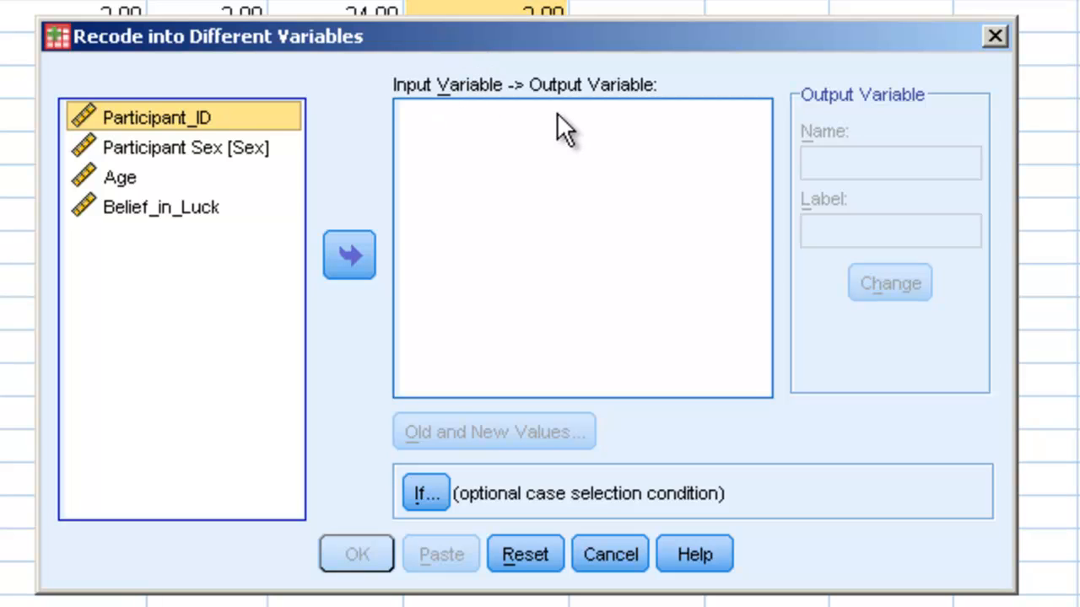
{"action": "mouse_move", "coordinate": [364, 127]}
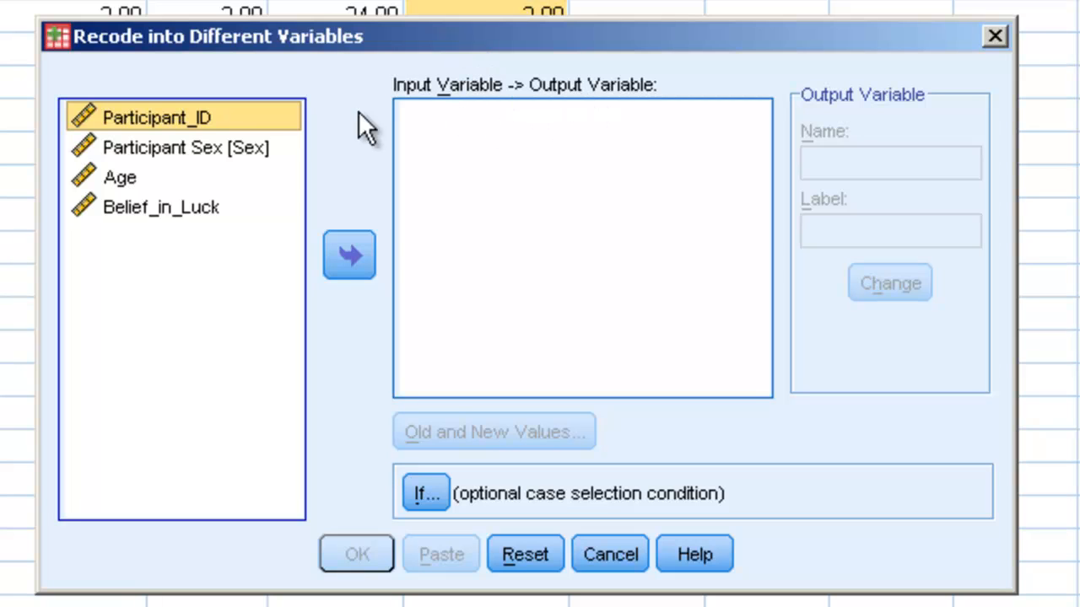
{"action": "left_click", "coordinate": [347, 255]}
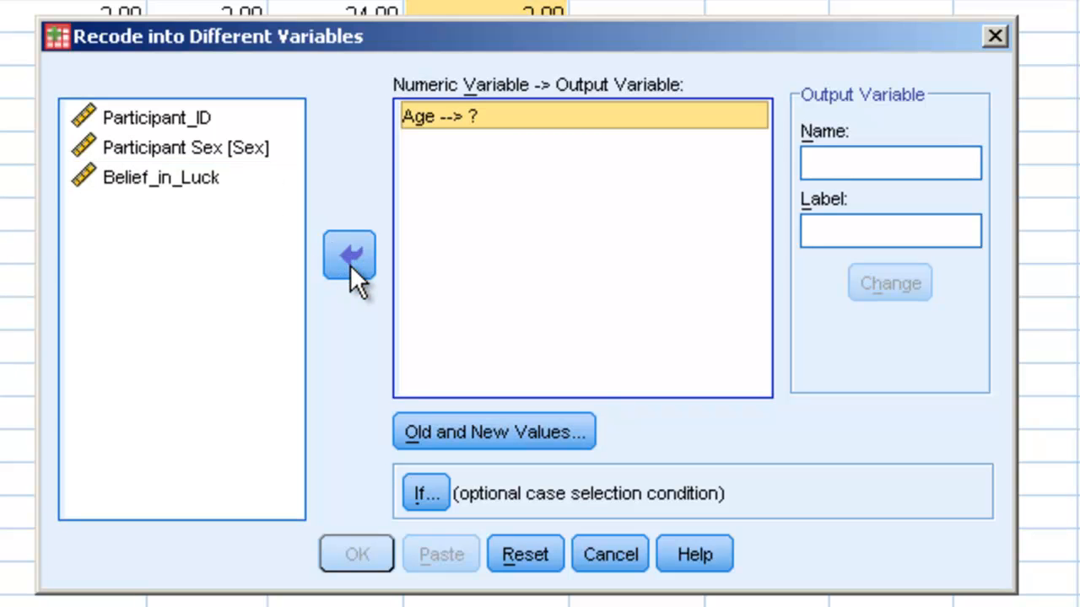
{"action": "mouse_move", "coordinate": [462, 156]}
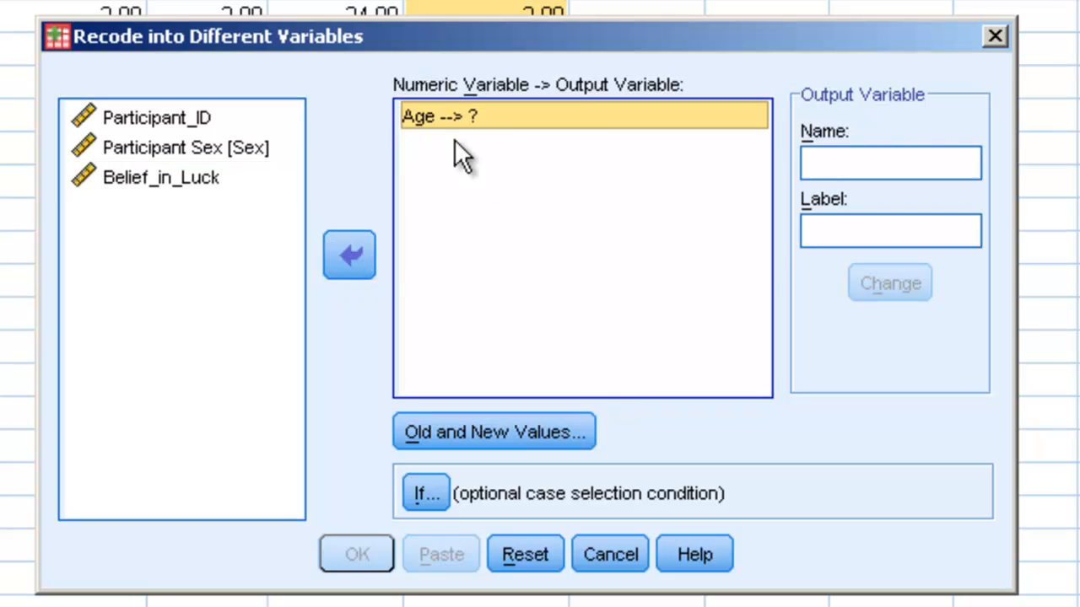
{"action": "mouse_move", "coordinate": [869, 138]}
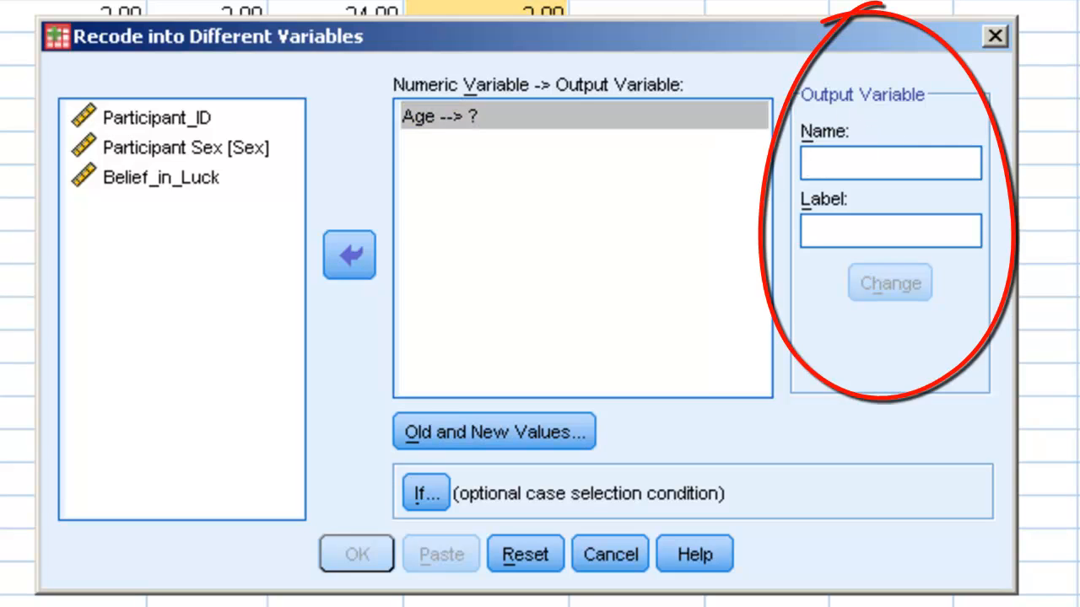
{"action": "type", "text": "Re"}
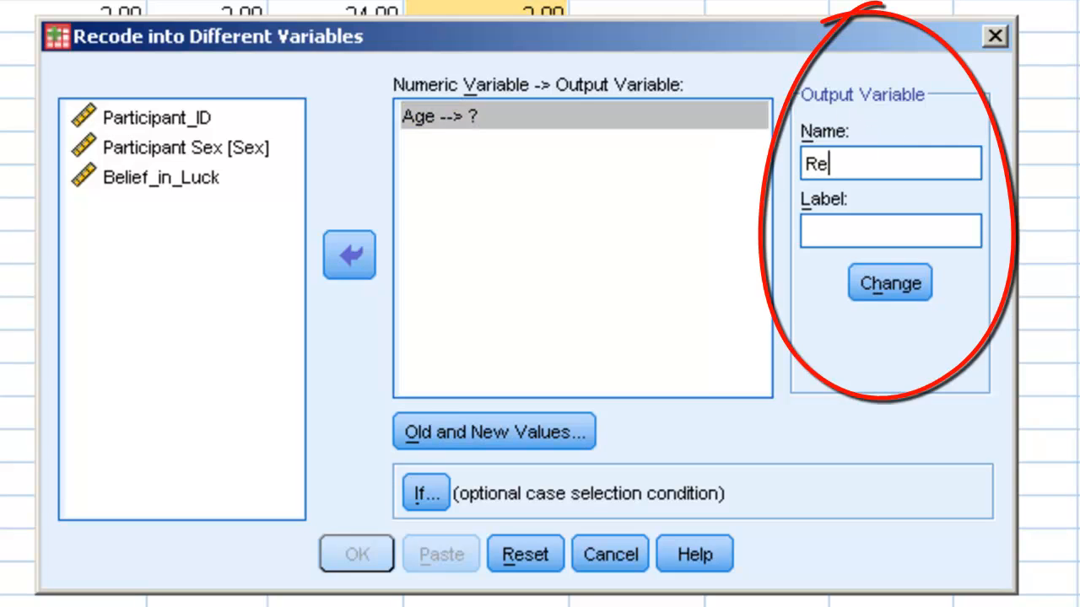
{"action": "type", "text": "coded_A"}
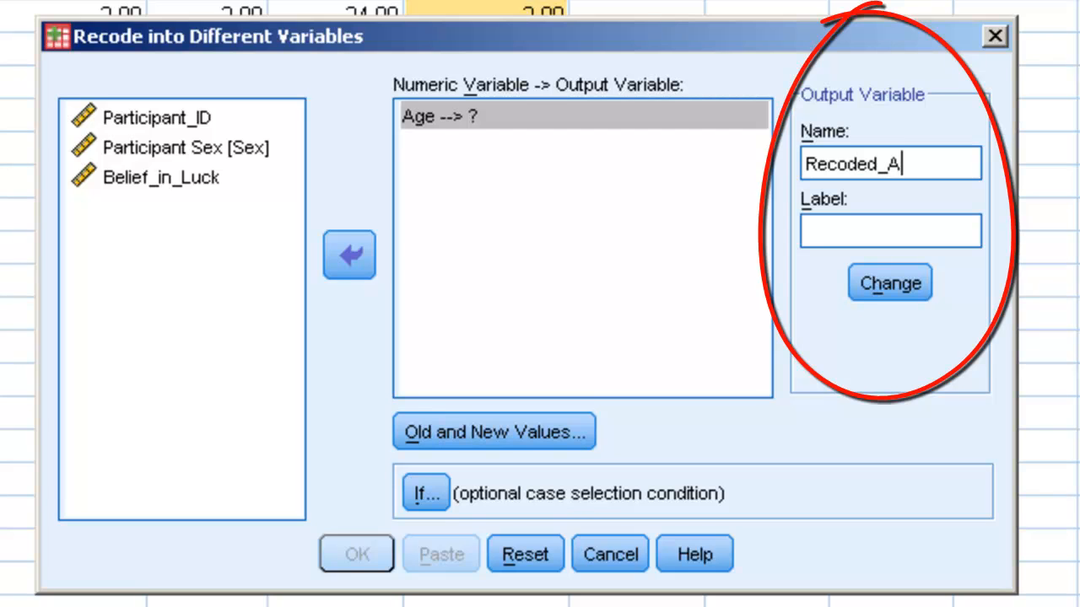
{"action": "type", "text": "ge"}
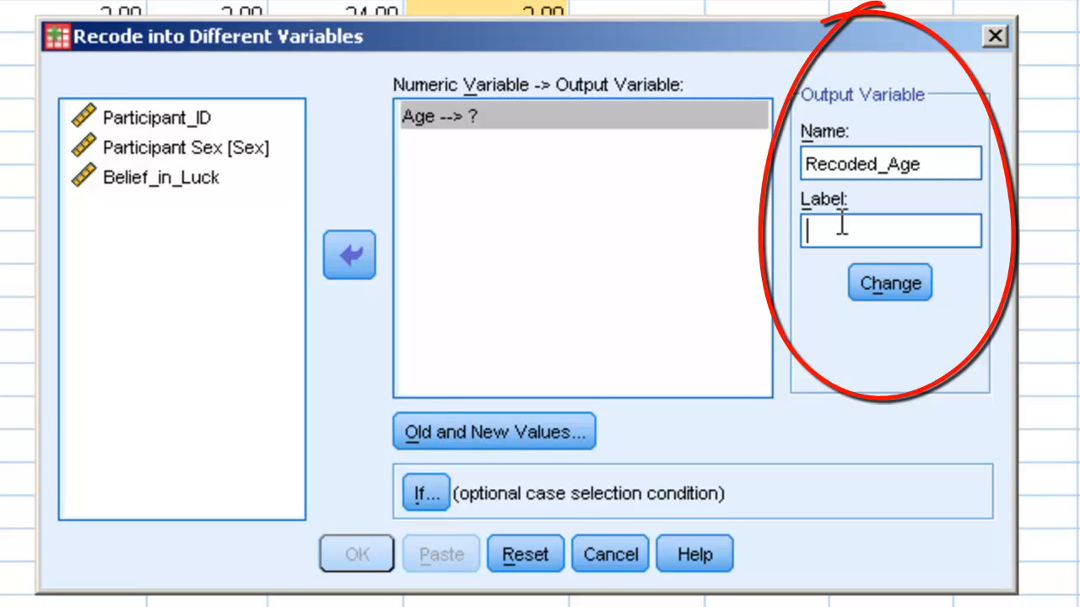
Label the output Age_as_High_Or_Low, apply the change and go to Old and New Values
{"action": "type", "text": "Age_as_H"}
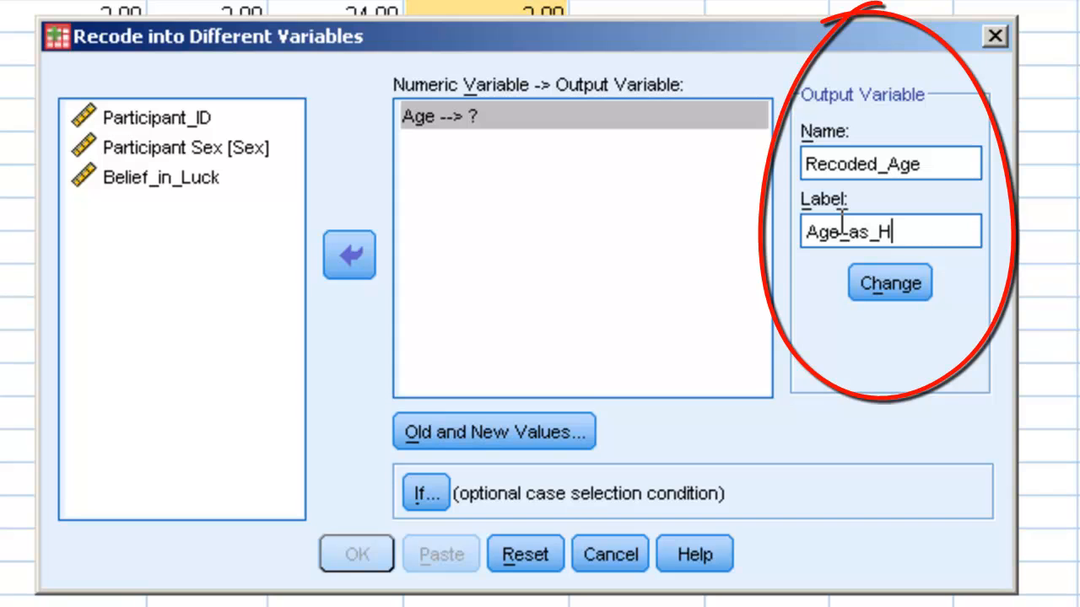
{"action": "type", "text": "igh_Or_Low"}
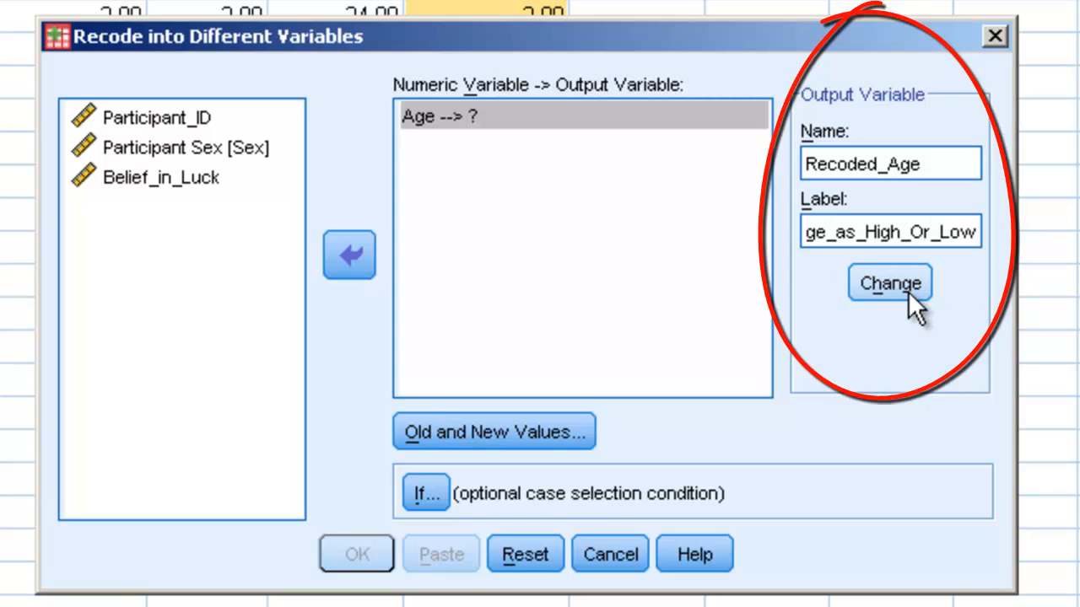
{"action": "left_click", "coordinate": [889, 284]}
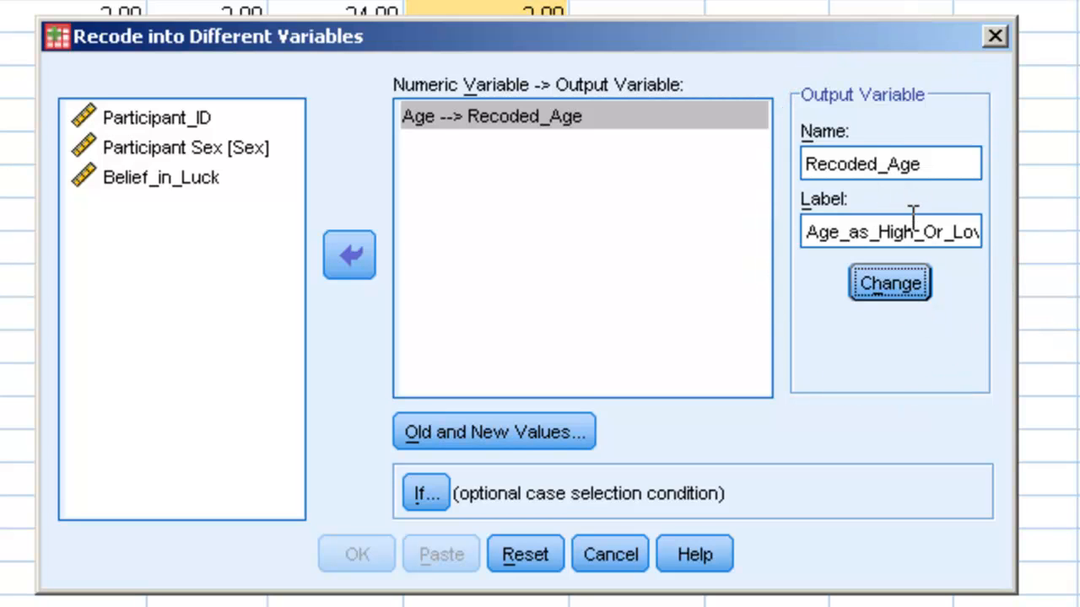
{"action": "mouse_move", "coordinate": [830, 284]}
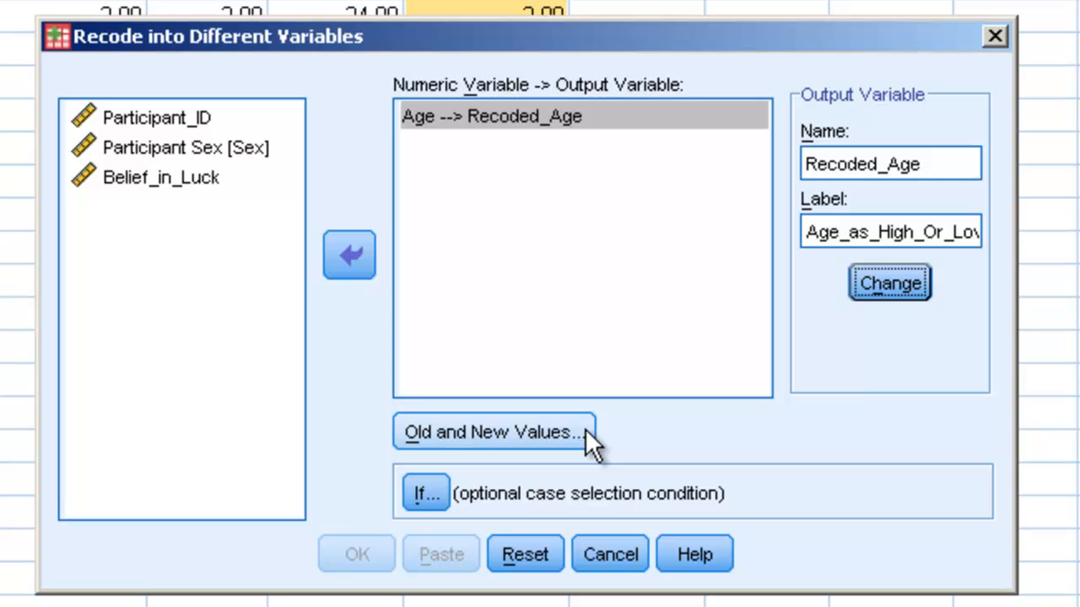
{"action": "left_click", "coordinate": [494, 432]}
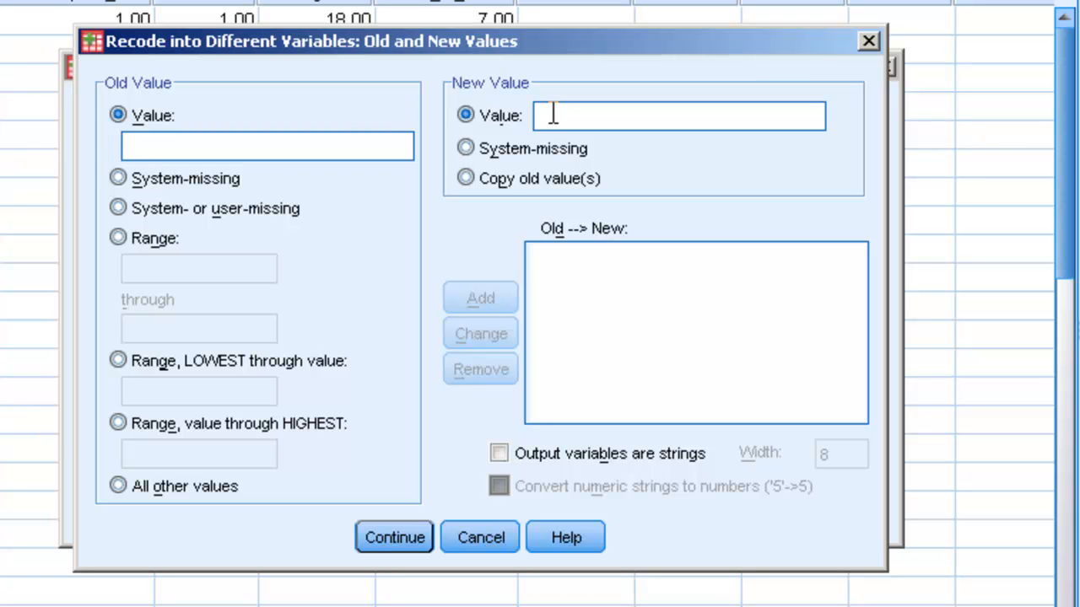
Add a trial 1→1 mapping, then the range Lowest through 27 → 1
{"action": "type", "text": "1"}
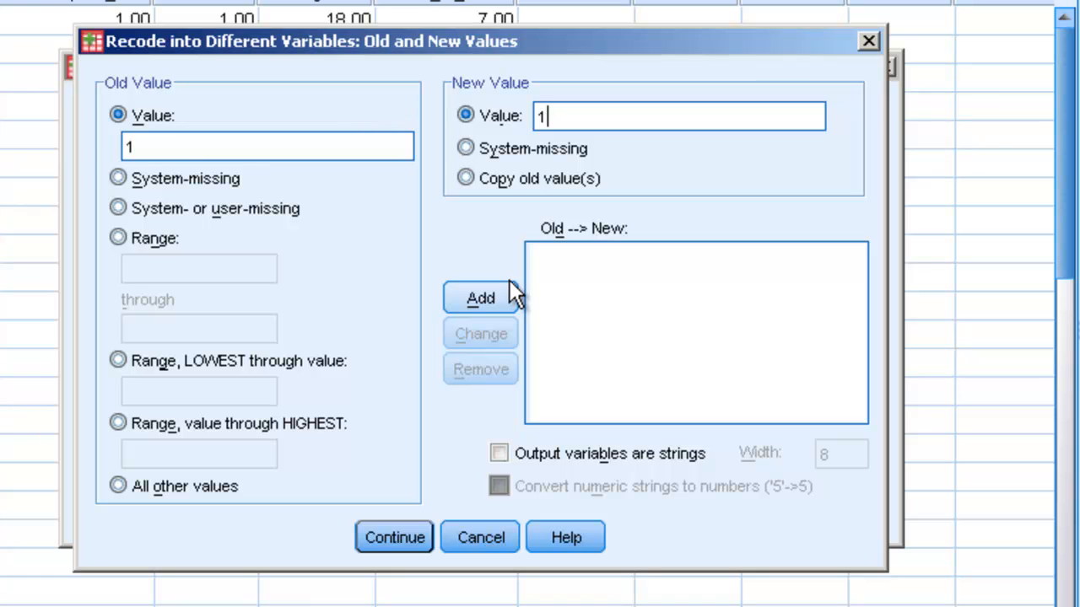
{"action": "left_click", "coordinate": [479, 297]}
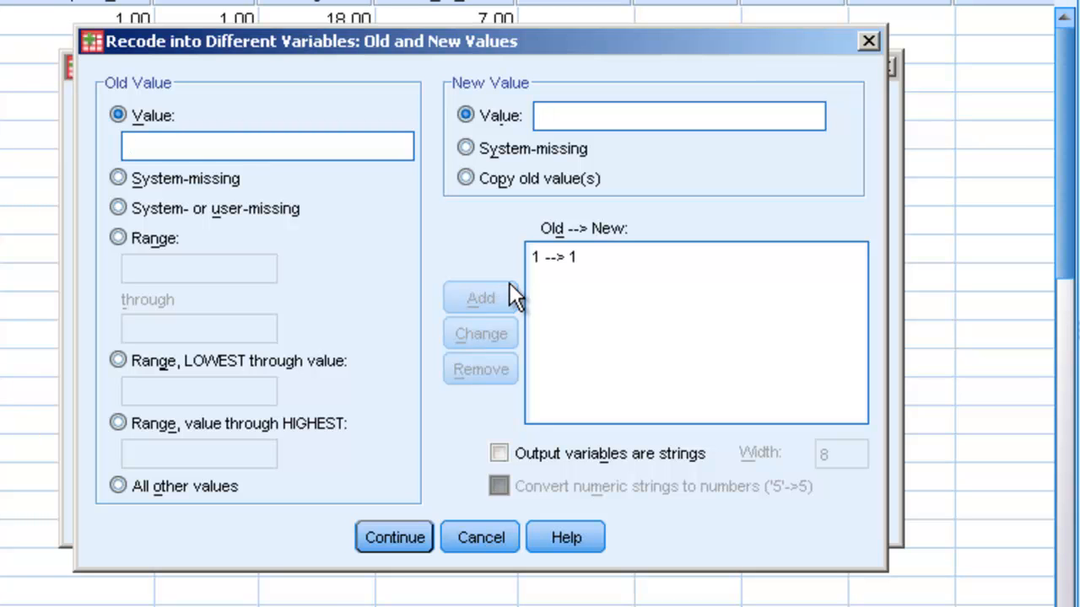
{"action": "mouse_move", "coordinate": [512, 259]}
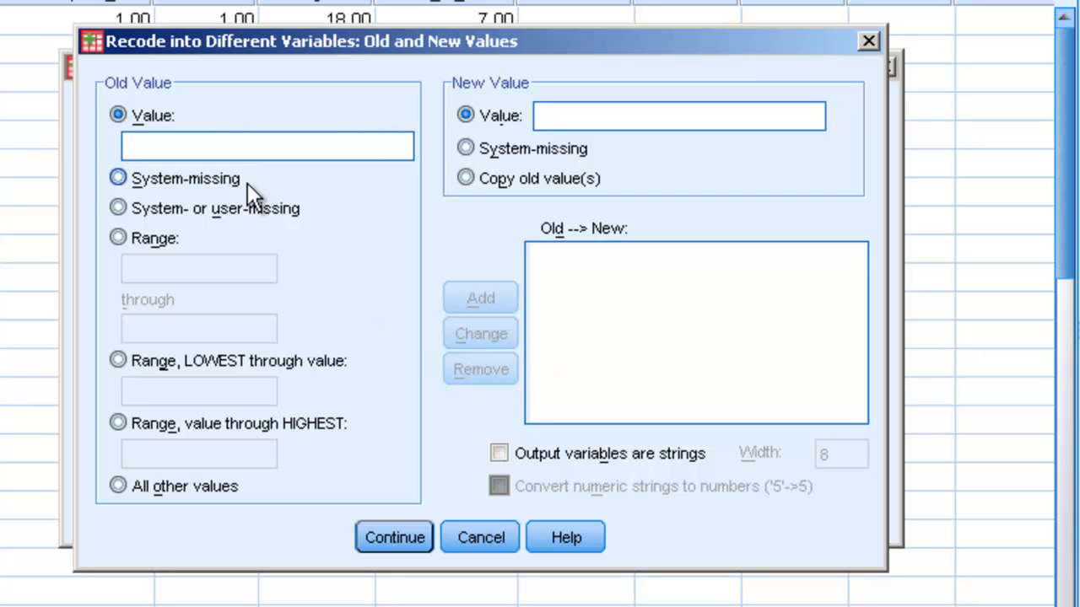
{"action": "left_click", "coordinate": [119, 361]}
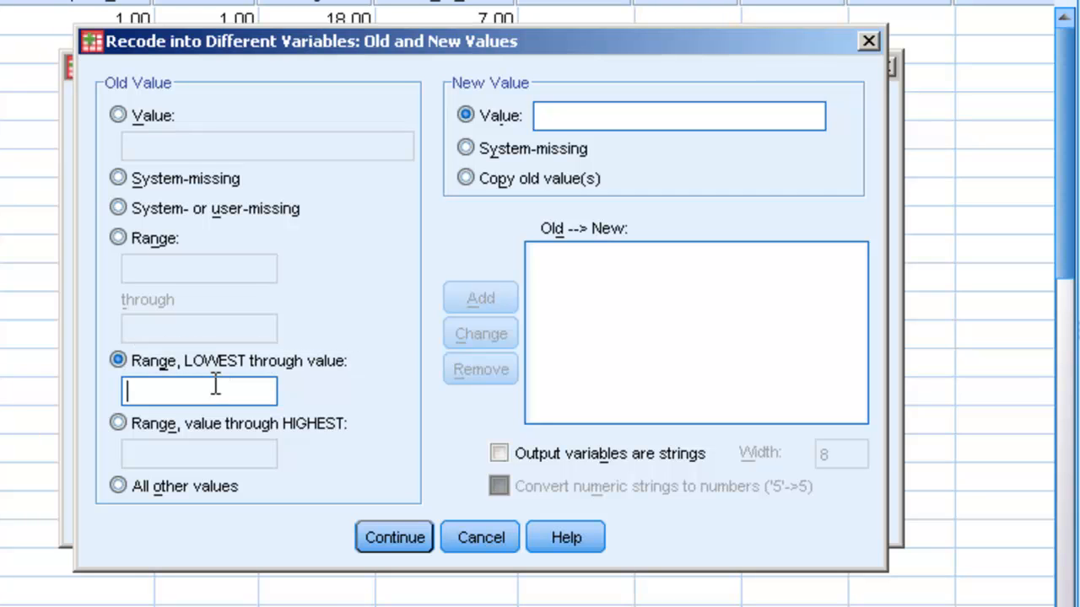
{"action": "type", "text": "27"}
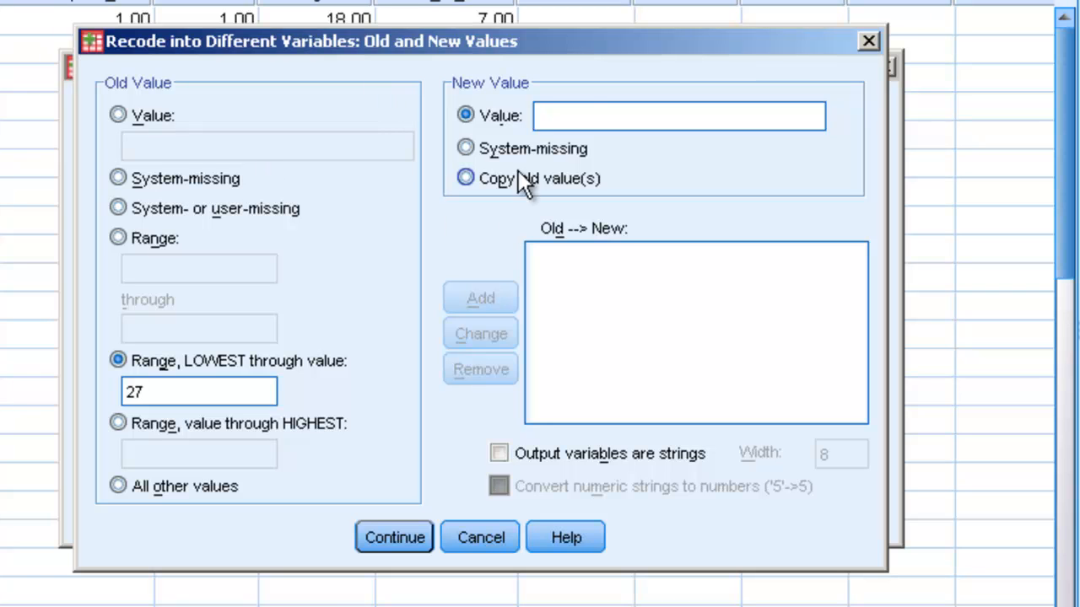
{"action": "left_click", "coordinate": [479, 297]}
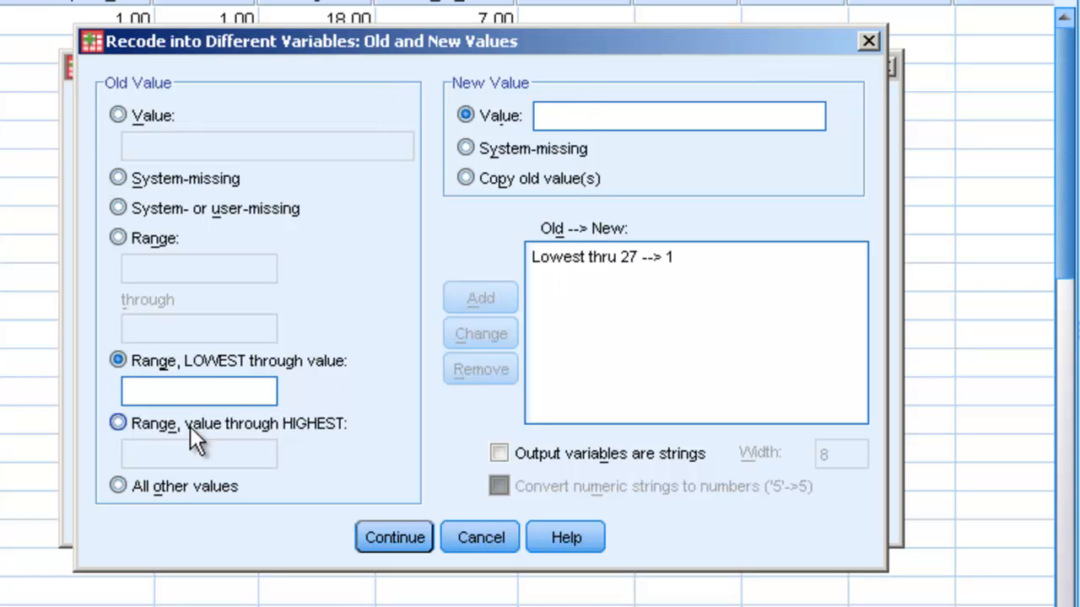
Add the range 28 through Highest → 2
{"action": "left_click", "coordinate": [118, 422]}
{"action": "type", "text": "2"}
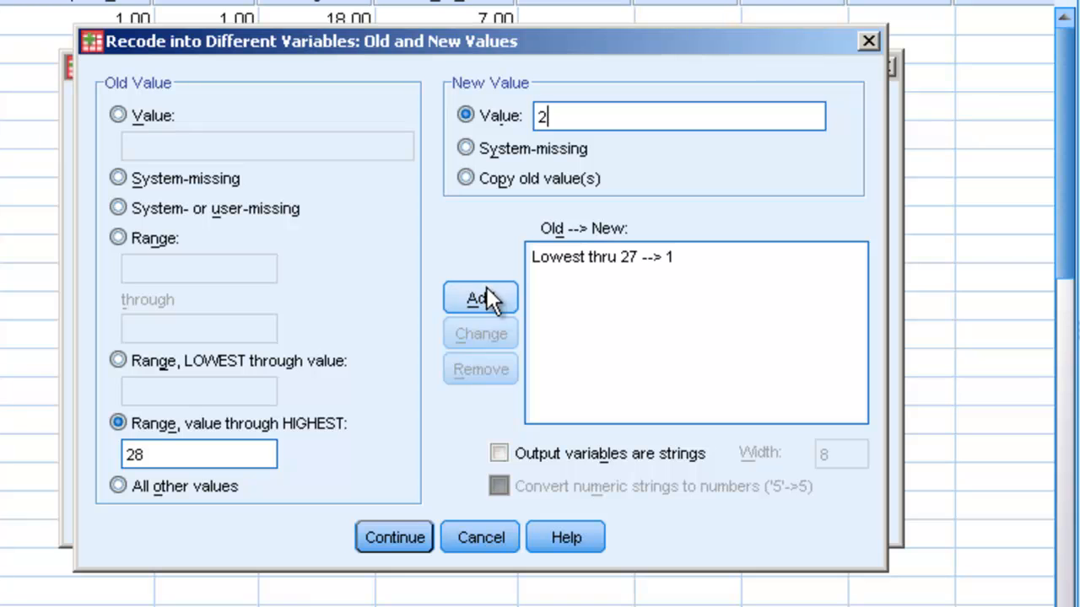
{"action": "left_click", "coordinate": [479, 297]}
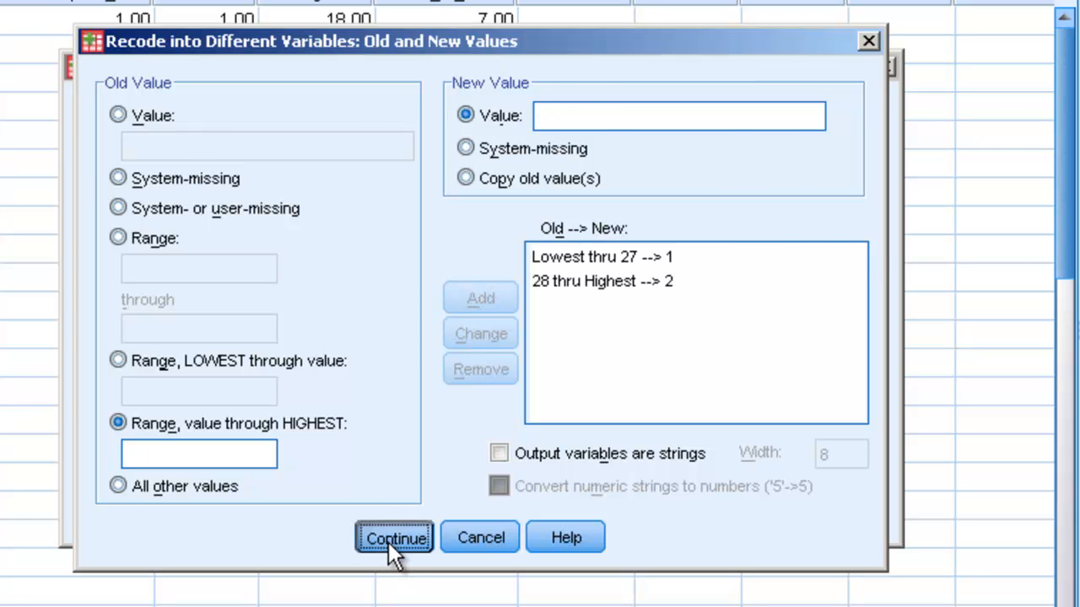
Run the recode and check Recoded_Age values for participants 2, 3 (age 26) and 8 (age 42)
{"action": "left_click", "coordinate": [395, 537]}
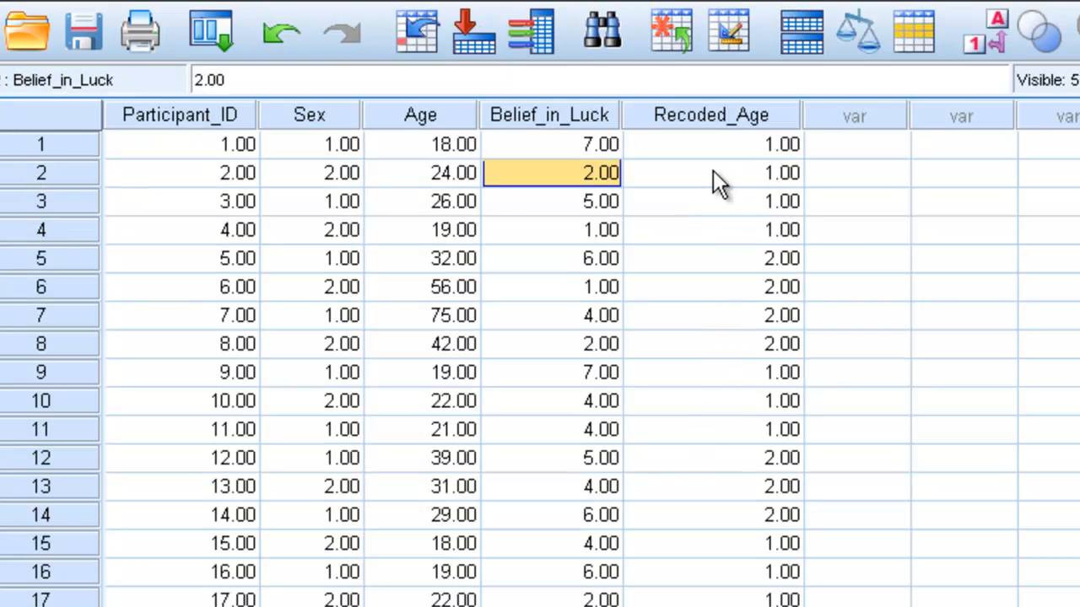
{"action": "left_click", "coordinate": [421, 143]}
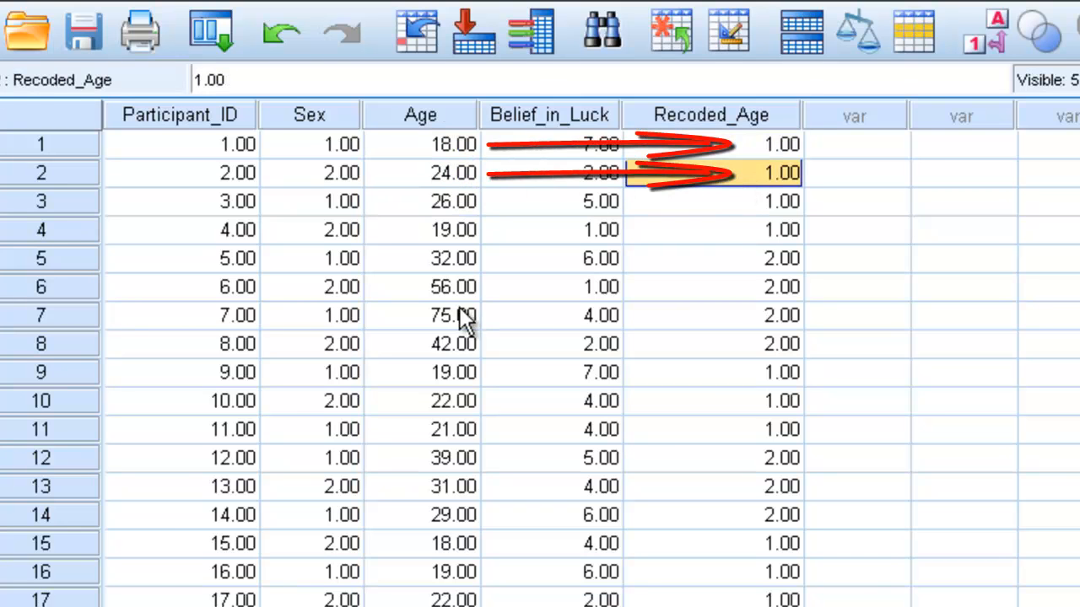
{"action": "left_click", "coordinate": [420, 201]}
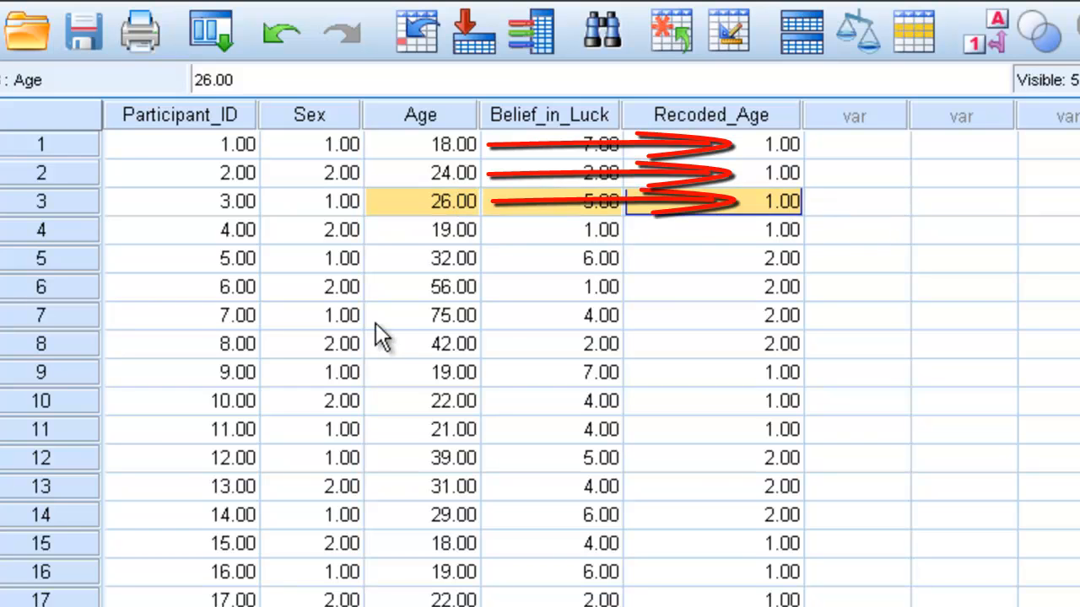
{"action": "left_click", "coordinate": [418, 344]}
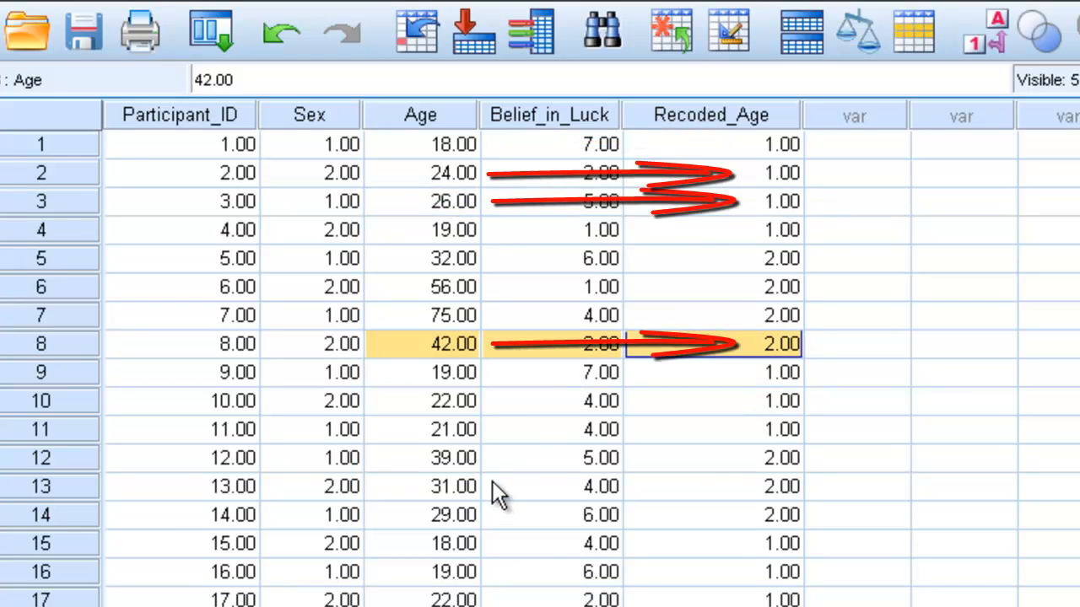
{"action": "left_click", "coordinate": [452, 485]}
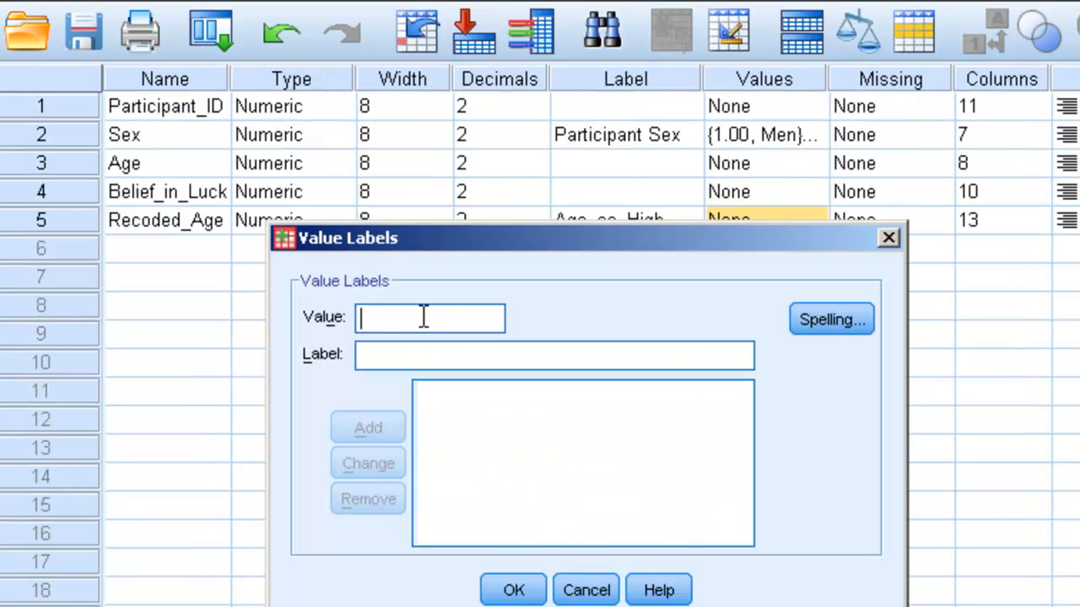
Add value labels 1 = Young and 2 = Old to Recoded_Age and confirm
{"action": "type", "text": "Y"}
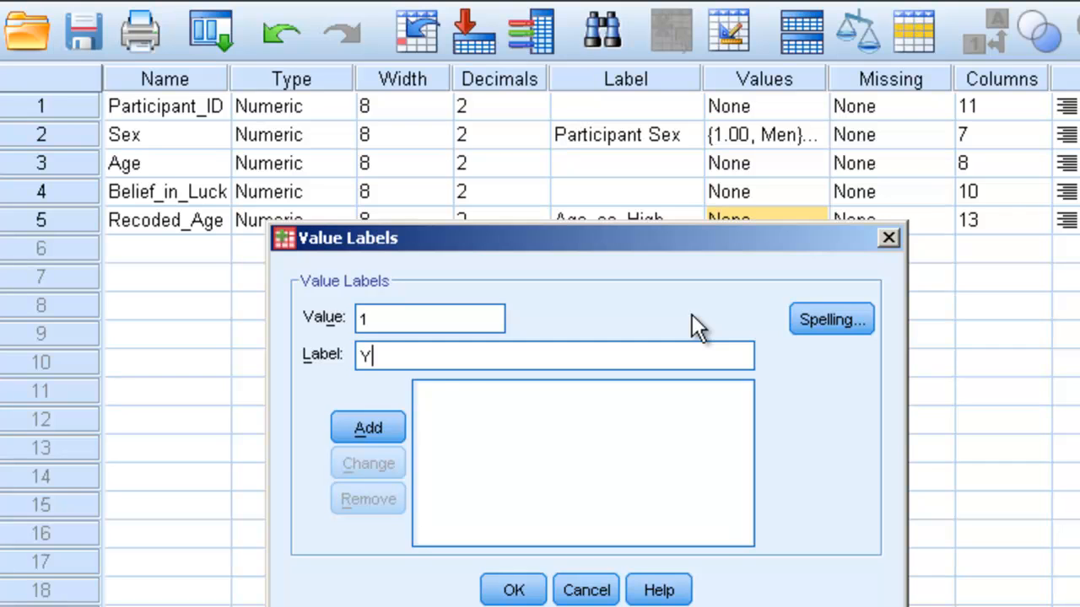
{"action": "left_click", "coordinate": [368, 429]}
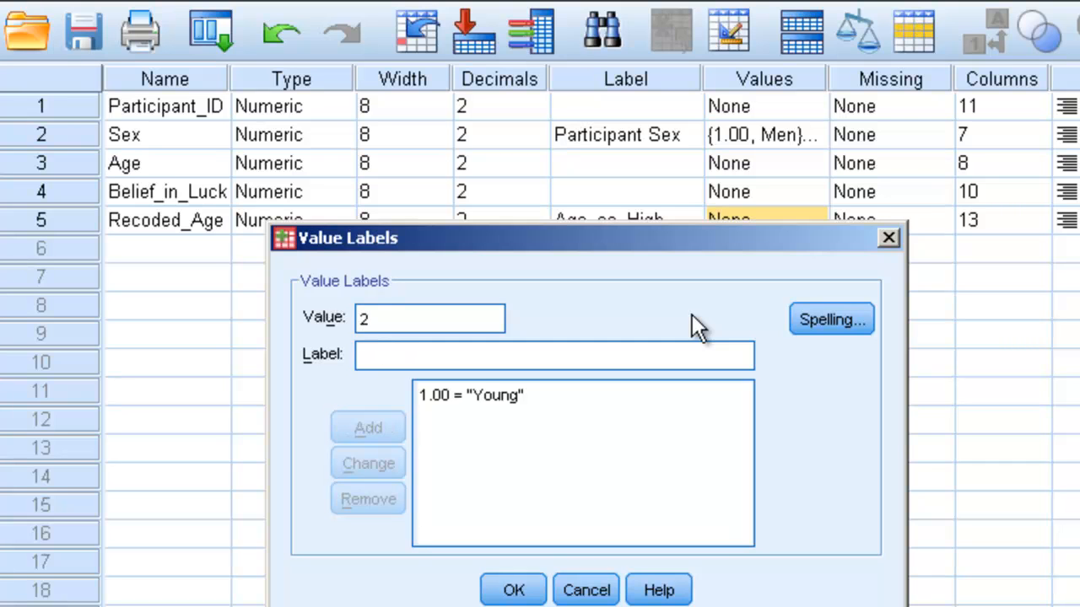
{"action": "left_click", "coordinate": [367, 429]}
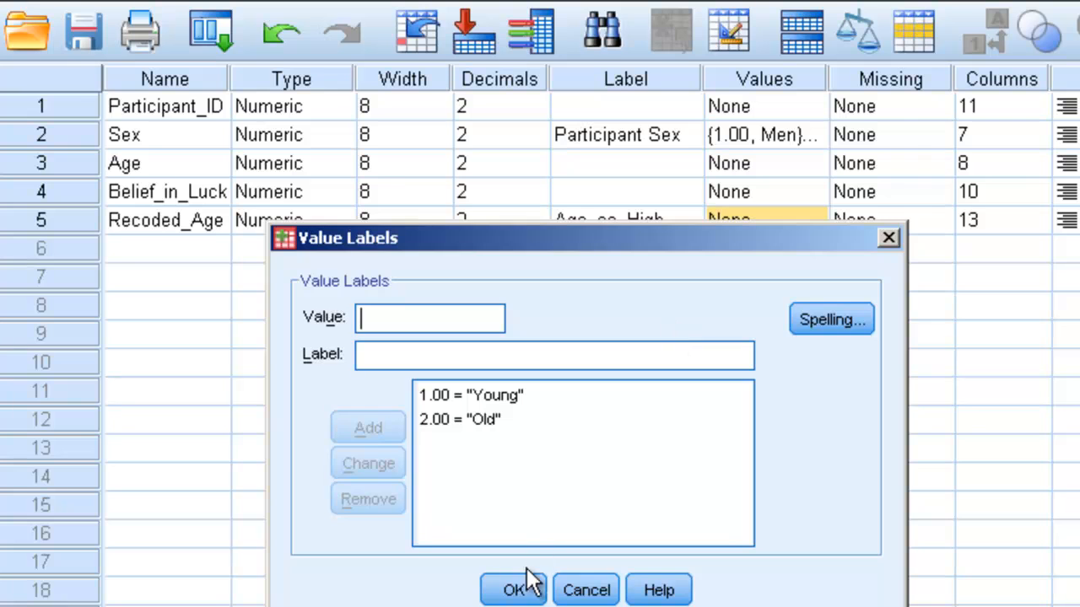
{"action": "left_click", "coordinate": [513, 591]}
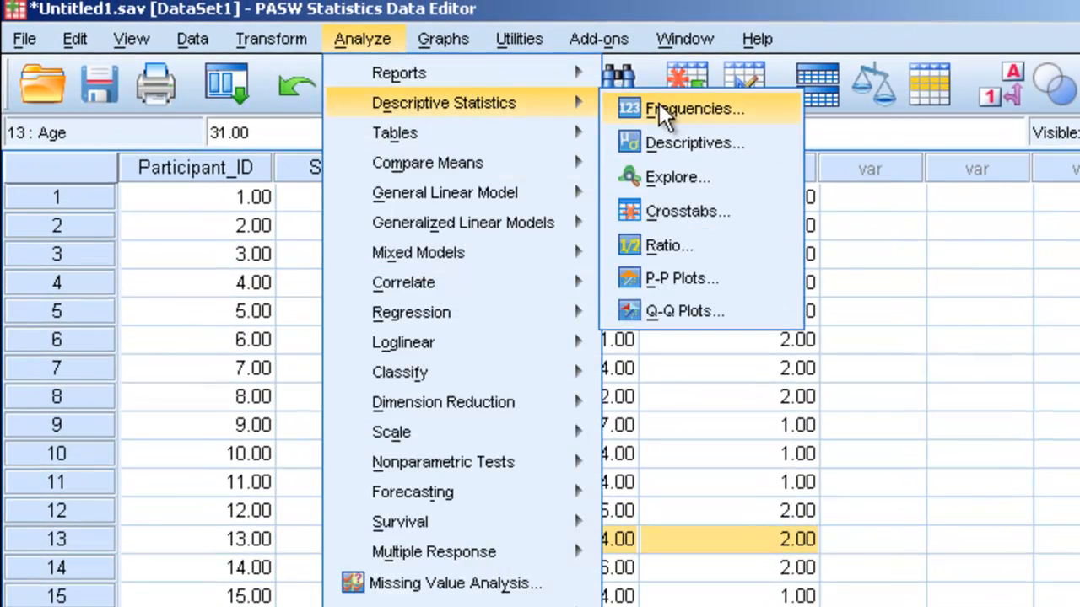
Run Frequencies on Recoded_Age, giving 11 Young and 7 Old
{"action": "left_click", "coordinate": [695, 108]}
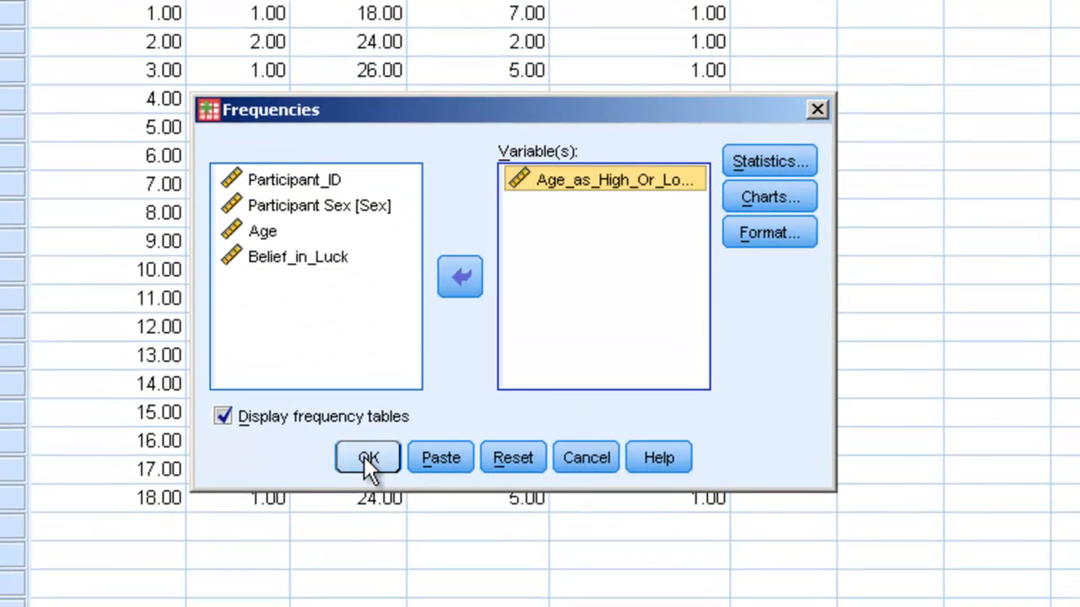
{"action": "left_click", "coordinate": [368, 457]}
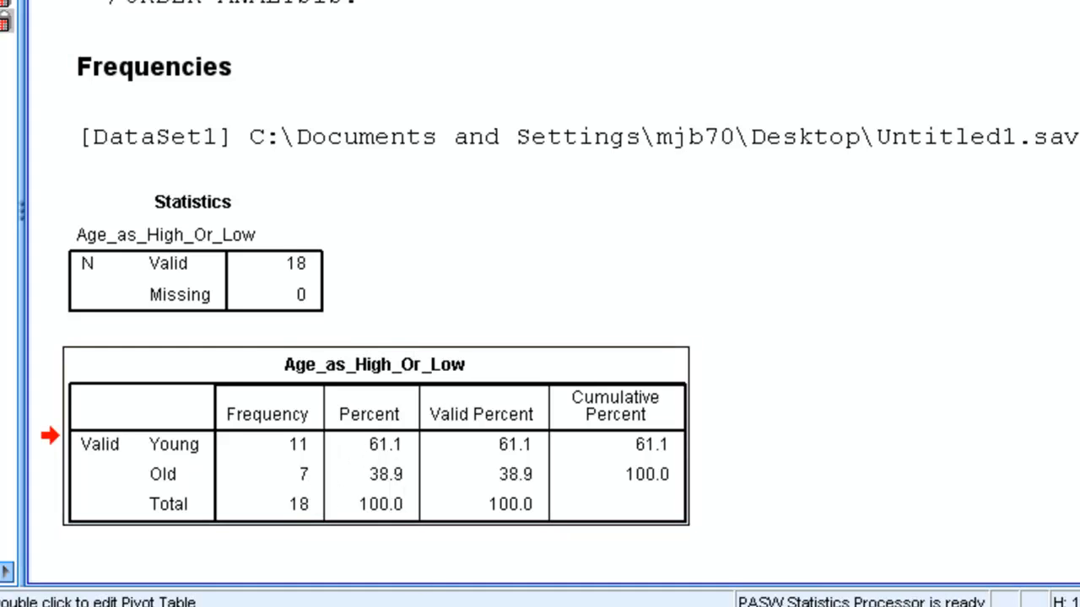
Run an independent-samples t-test on Belief_in_Luck grouped by Recoded_Age, groups 1 and 2
{"action": "left_click", "coordinate": [398, 39]}
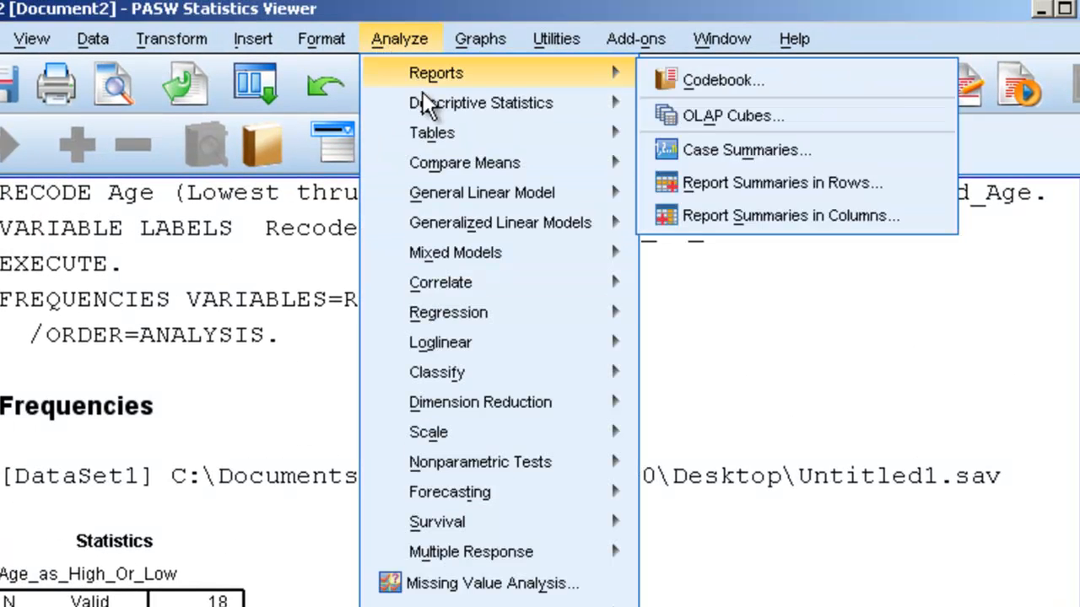
{"action": "mouse_move", "coordinate": [464, 162]}
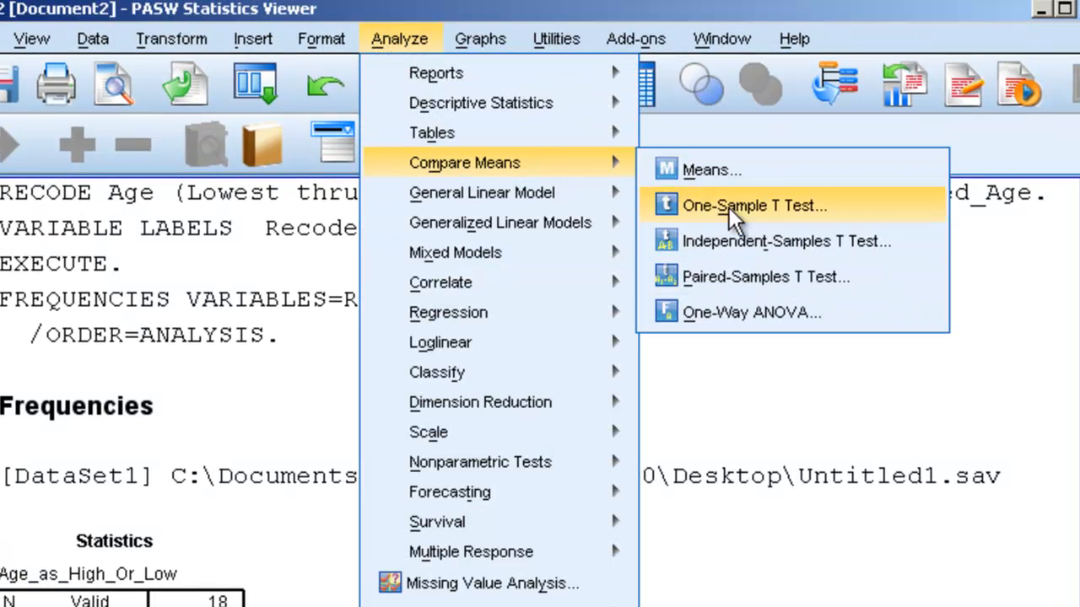
{"action": "left_click", "coordinate": [786, 239]}
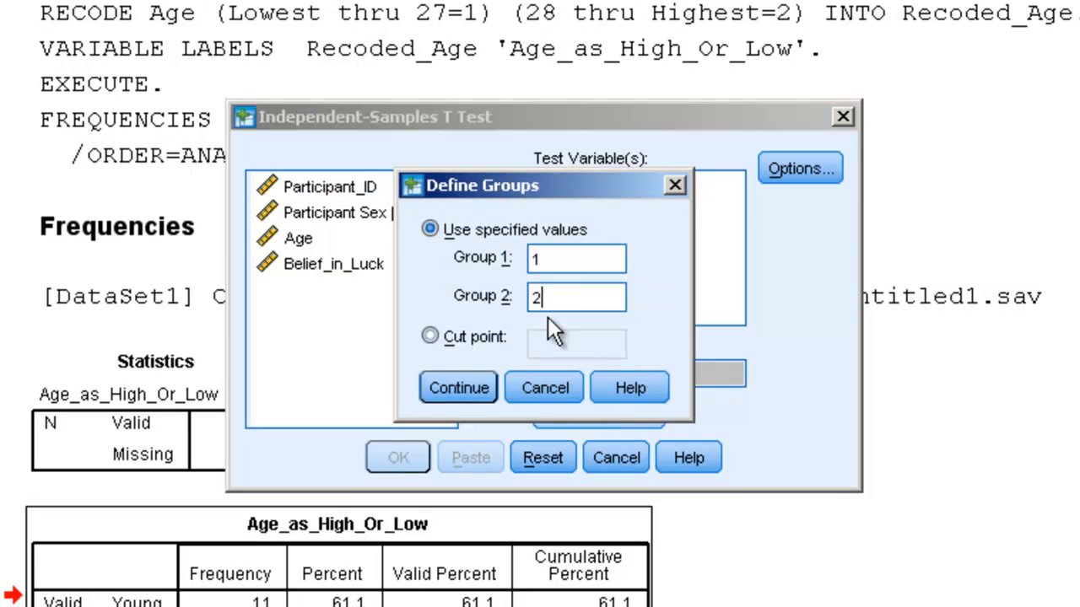
{"action": "left_click", "coordinate": [459, 386]}
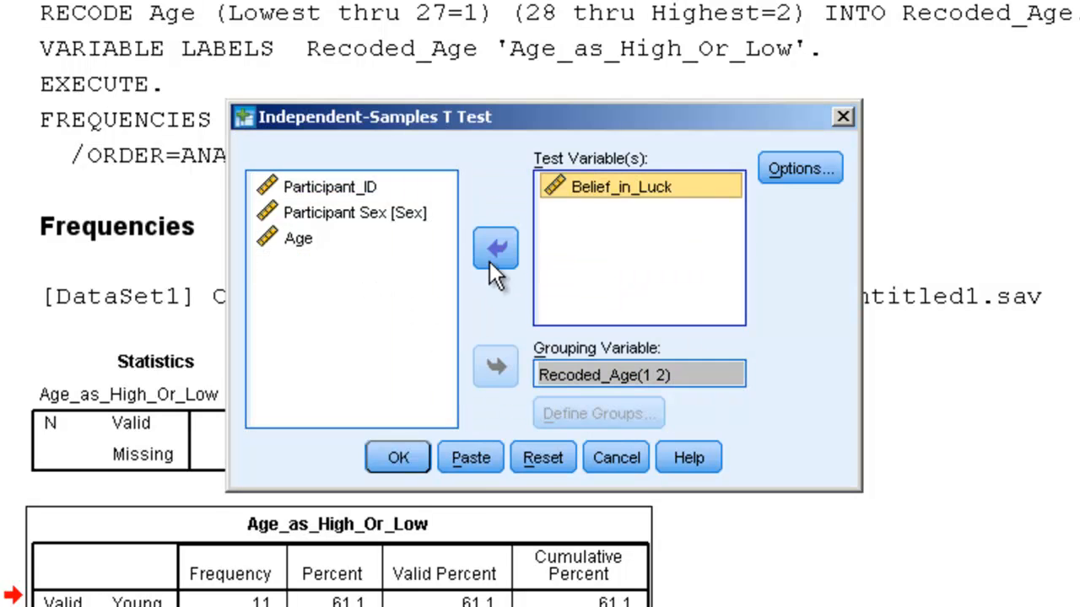
{"action": "left_click", "coordinate": [398, 457]}
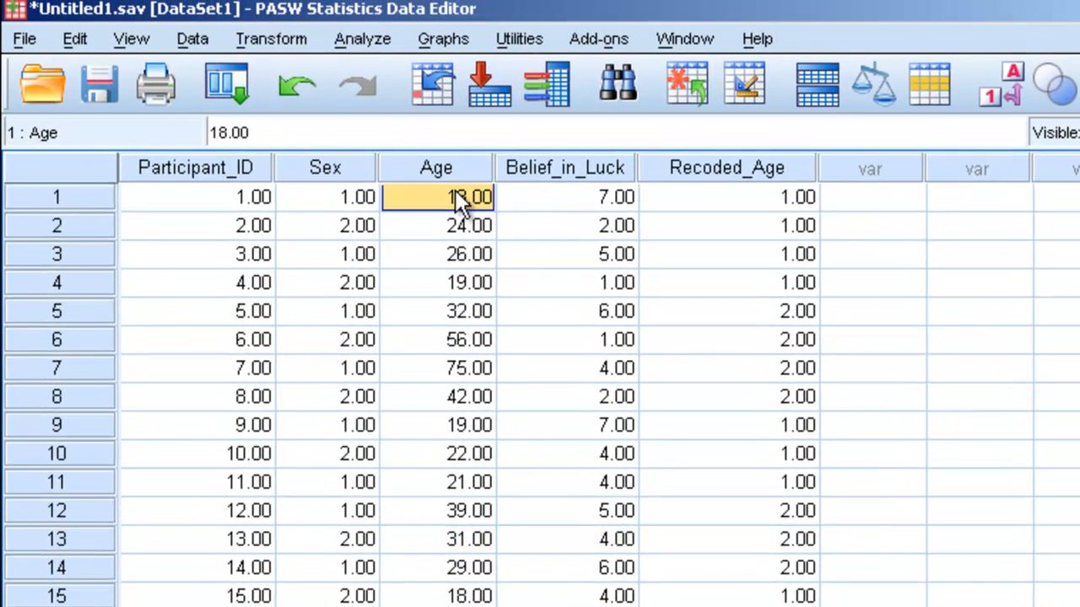
Choose Age for Recode into Same Variables and go to its old-to-new value rules
{"action": "left_click", "coordinate": [270, 39]}
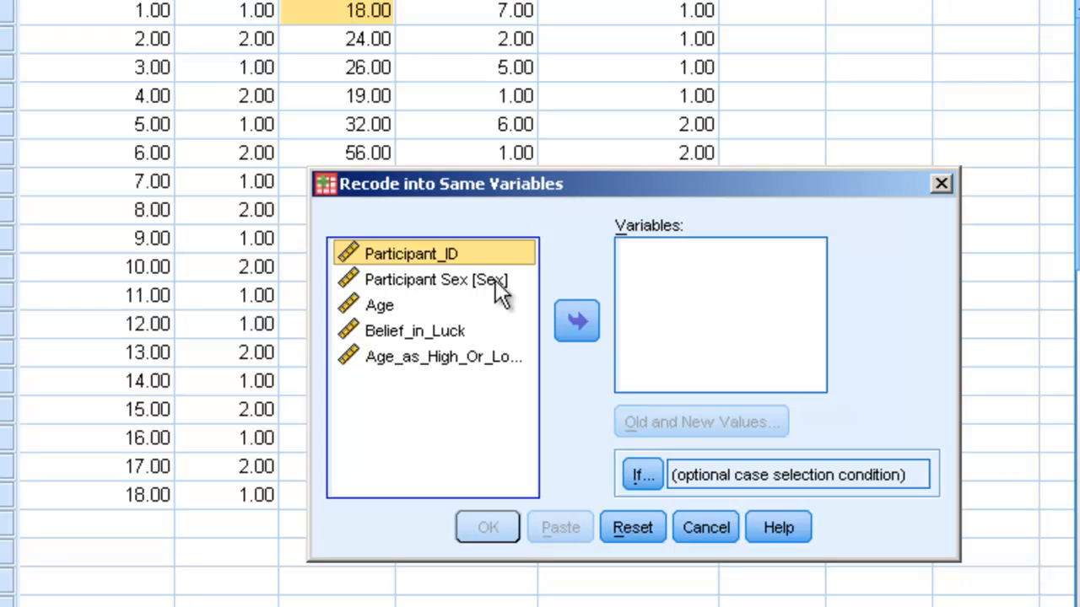
{"action": "left_click", "coordinate": [577, 321]}
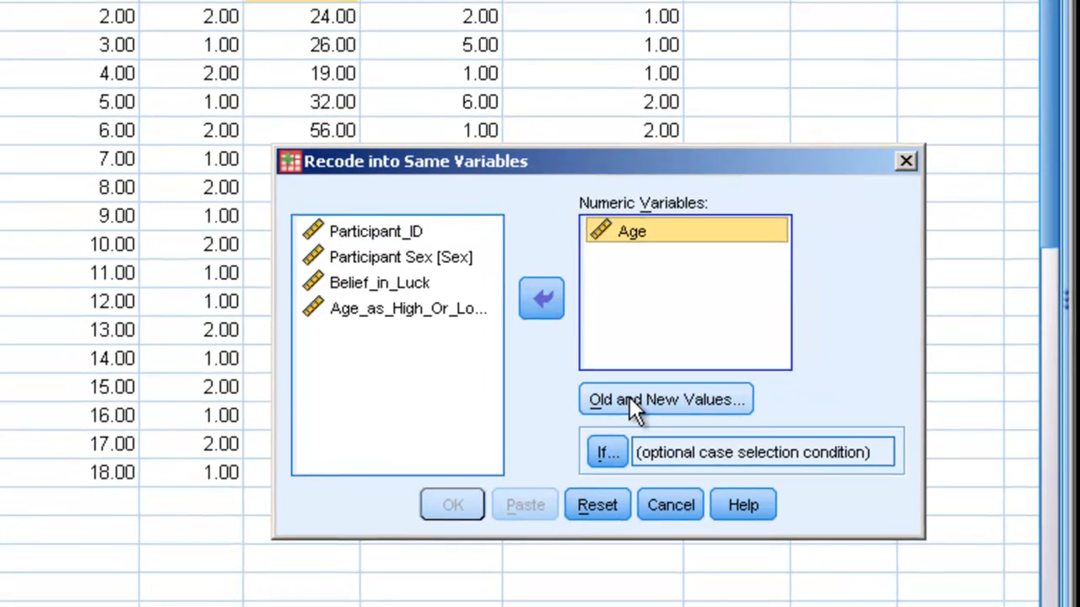
{"action": "left_click", "coordinate": [665, 398]}
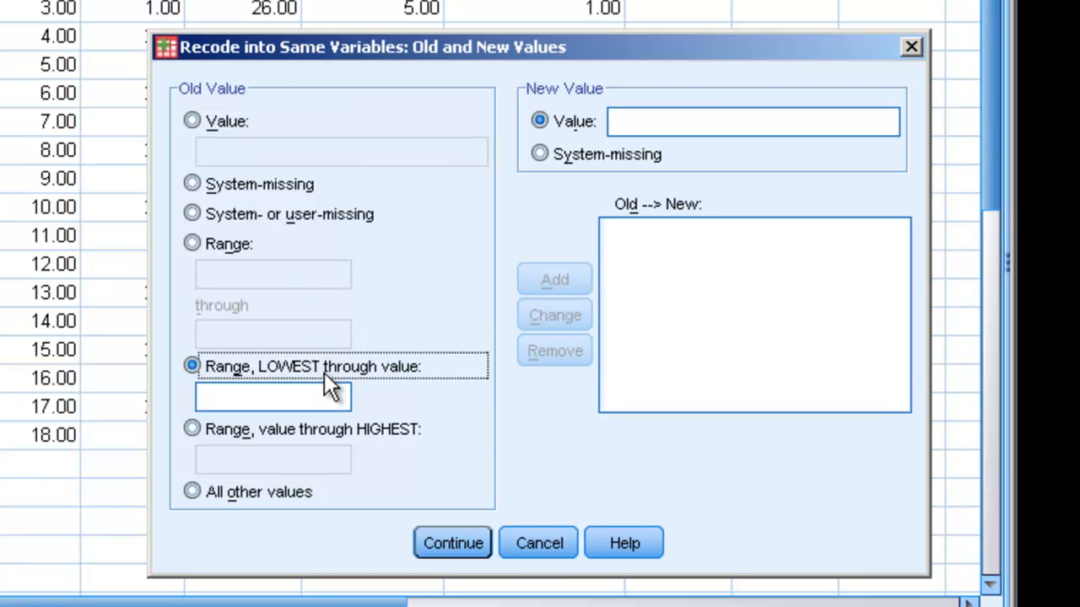
{"action": "mouse_move", "coordinate": [295, 240]}
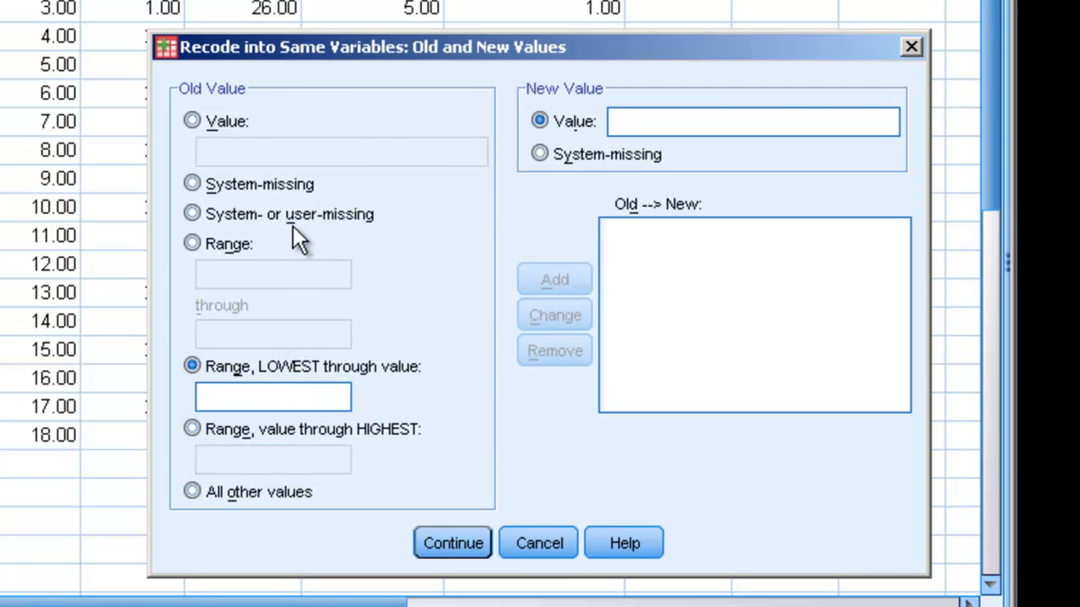
Add Lowest through 27 → 1 and 28 through Highest → 2, then run the in-place recode
{"action": "left_click", "coordinate": [553, 280]}
{"action": "type", "text": "2"}
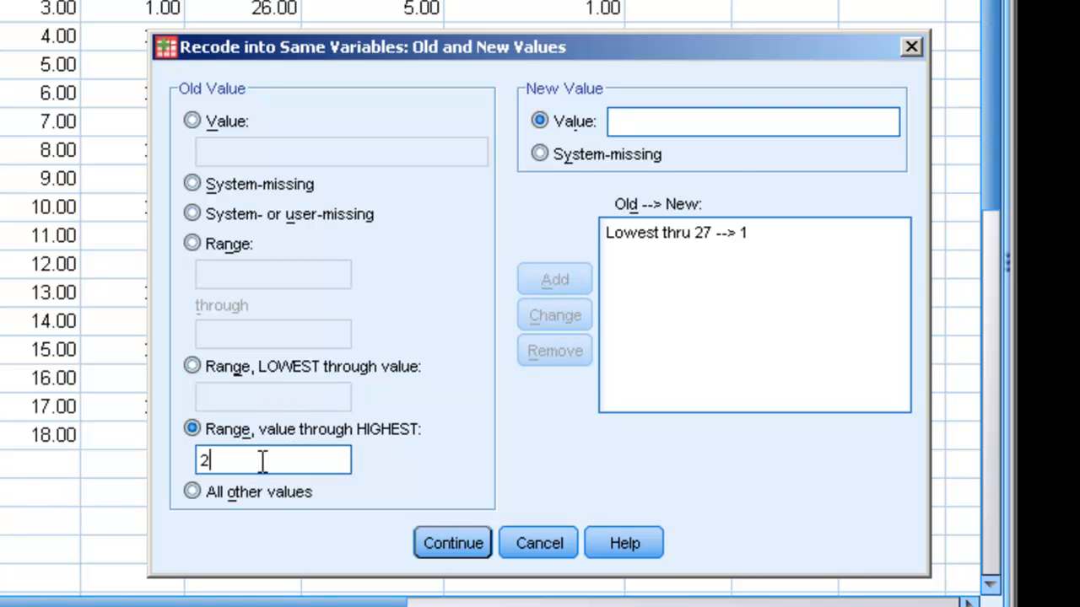
{"action": "left_click", "coordinate": [553, 280]}
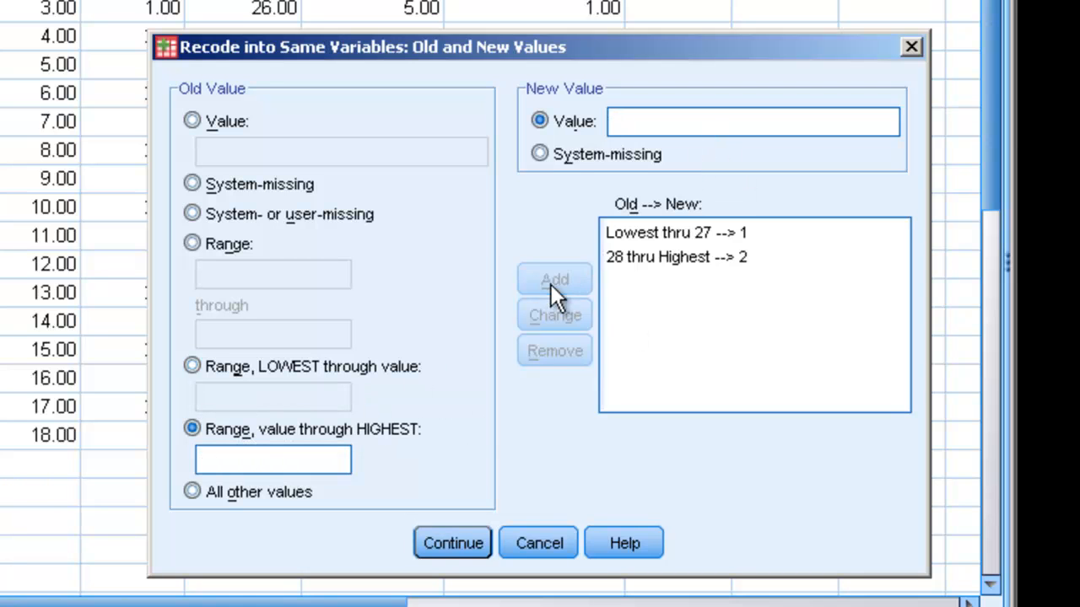
{"action": "left_click", "coordinate": [453, 543]}
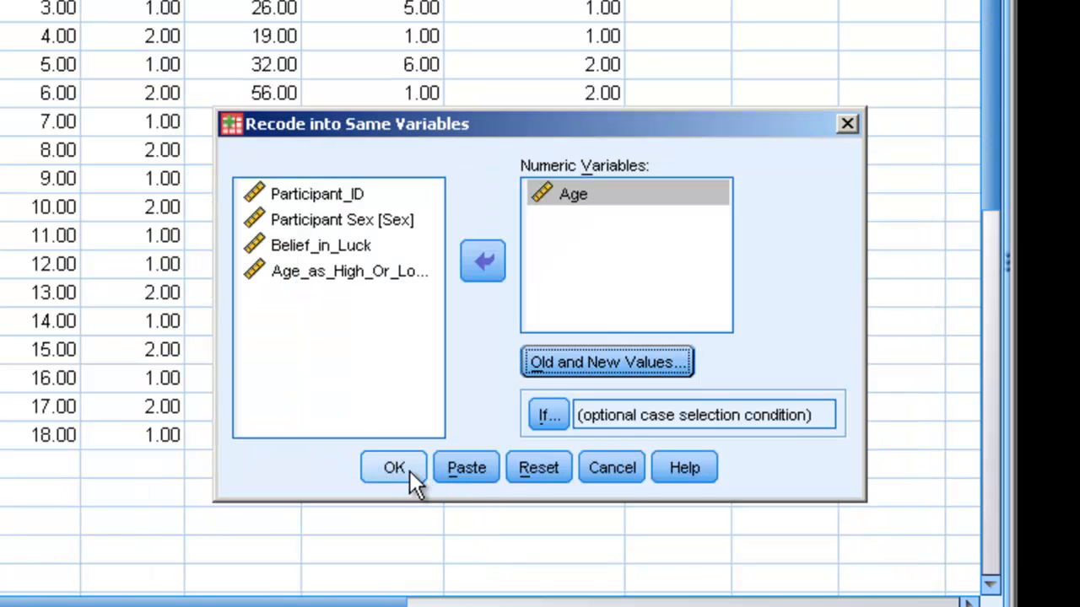
{"action": "mouse_move", "coordinate": [459, 138]}
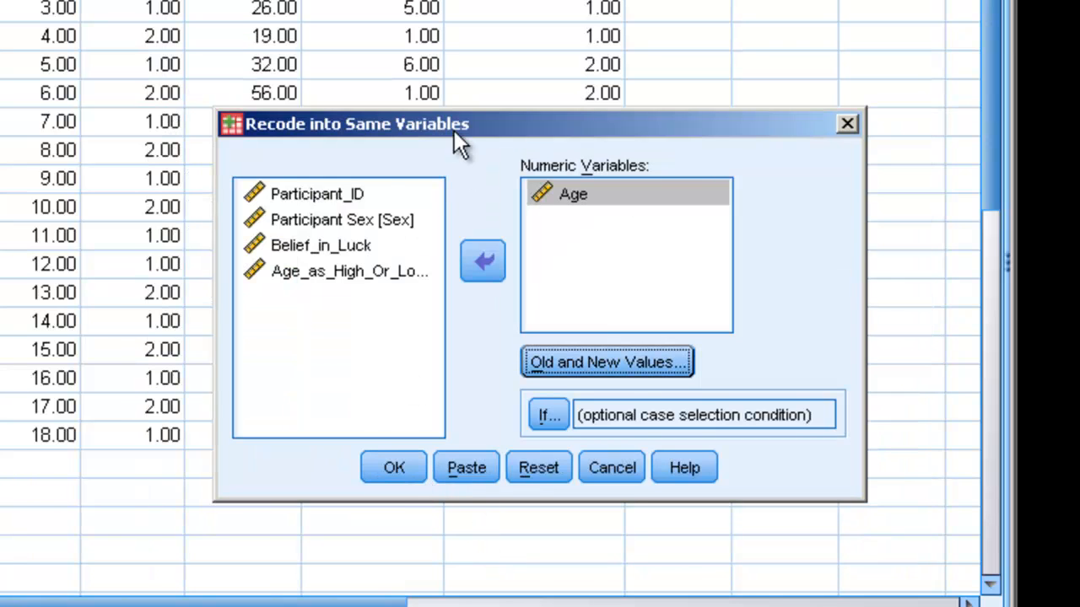
{"action": "left_click", "coordinate": [393, 467]}
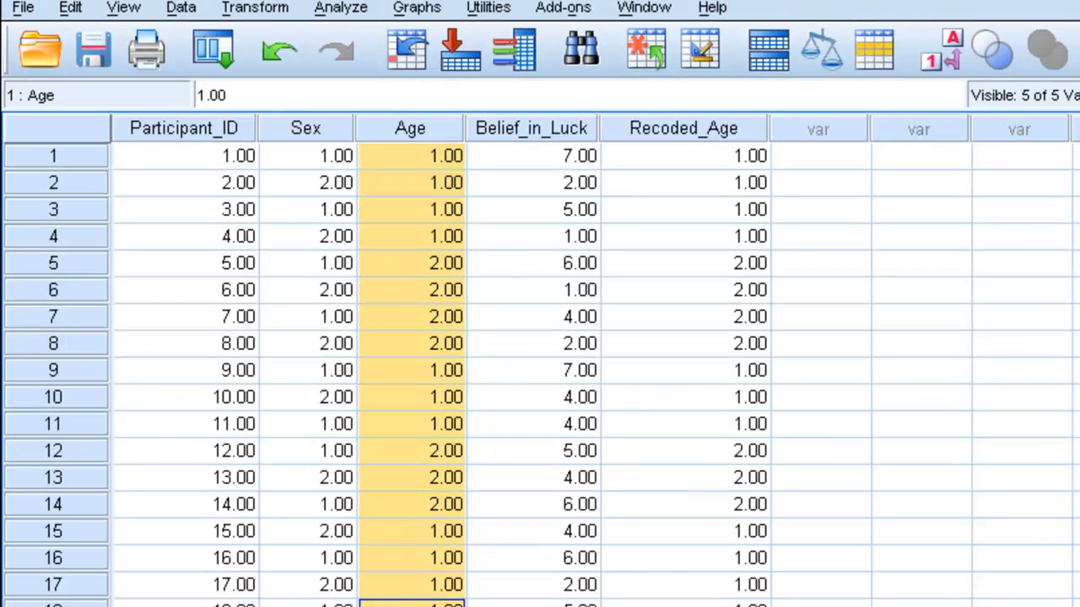
{"action": "left_click", "coordinate": [683, 530]}
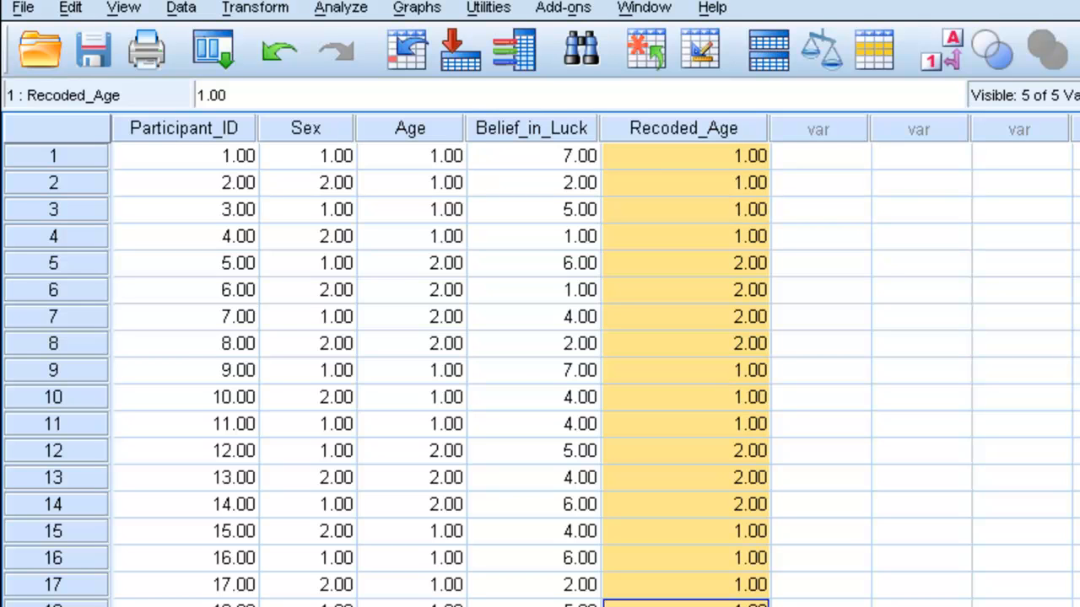
{"action": "mouse_move", "coordinate": [194, 20]}
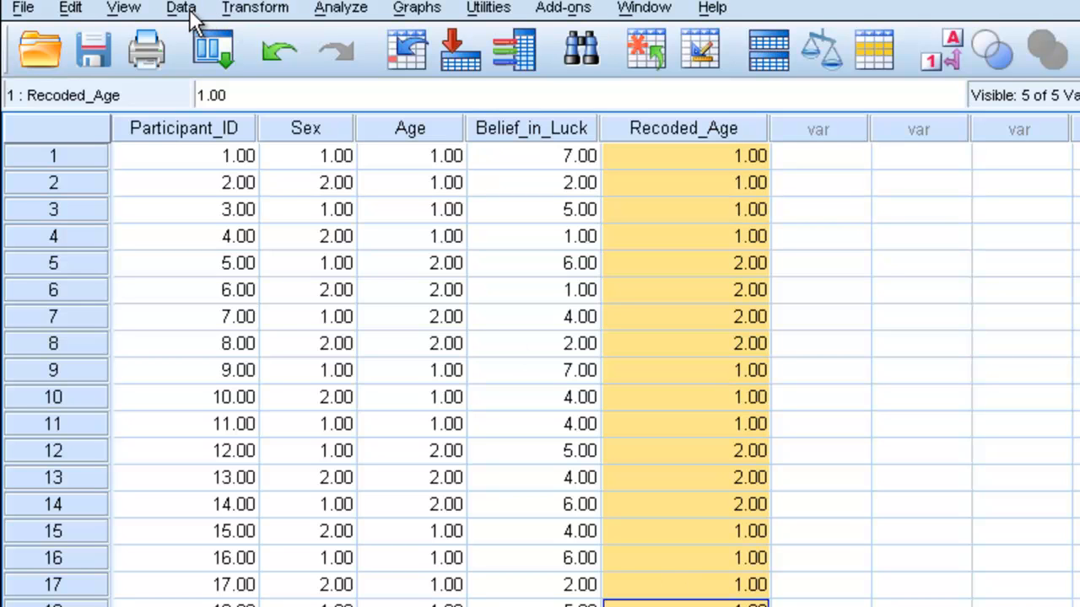
{"action": "mouse_move", "coordinate": [337, 165]}
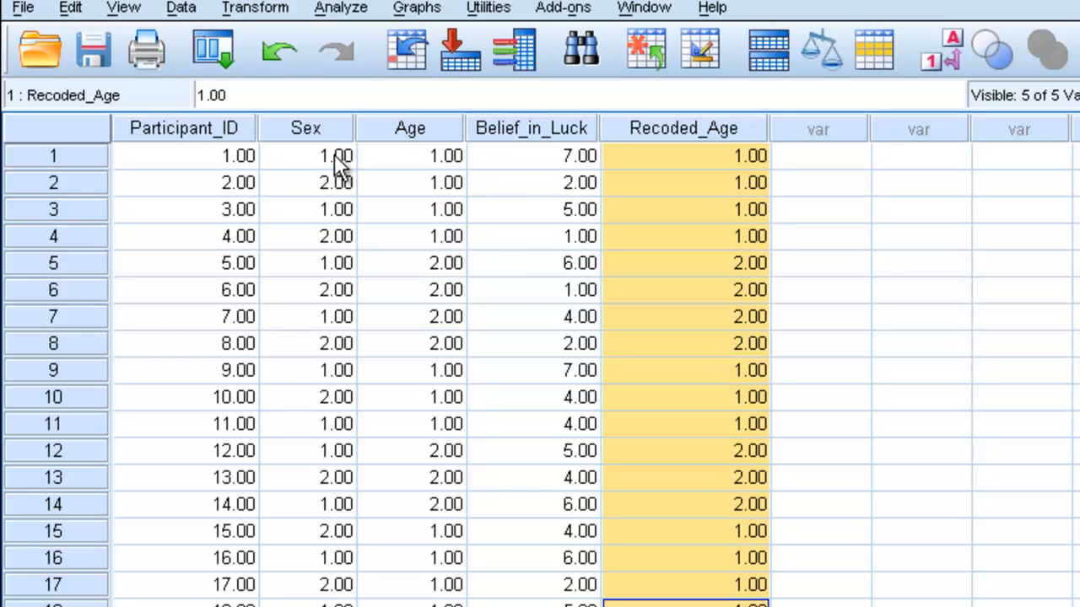
{"action": "left_click", "coordinate": [335, 155]}
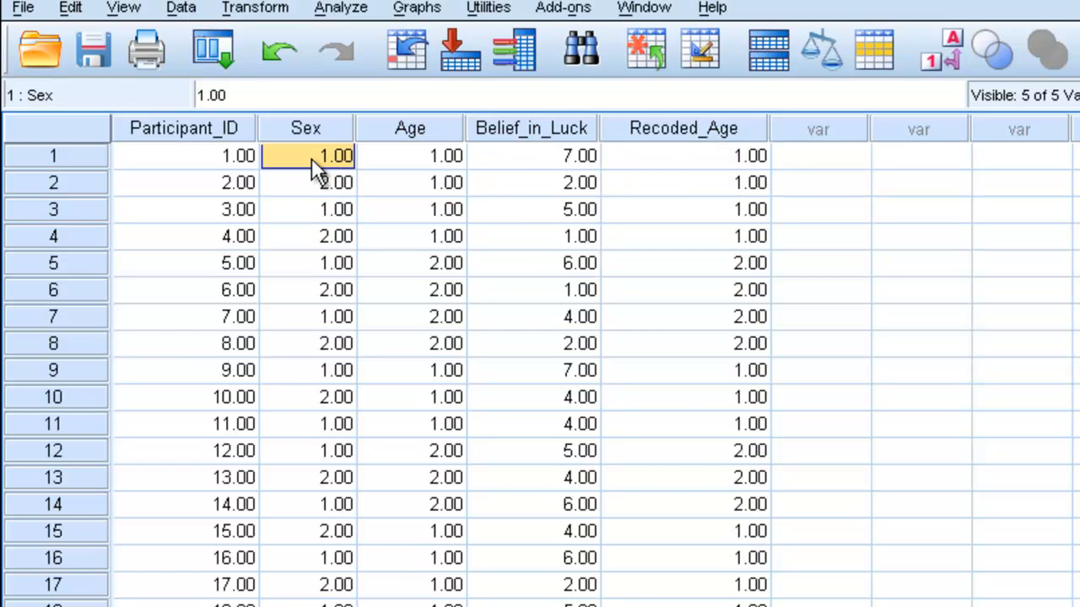
{"action": "mouse_move", "coordinate": [350, 194]}
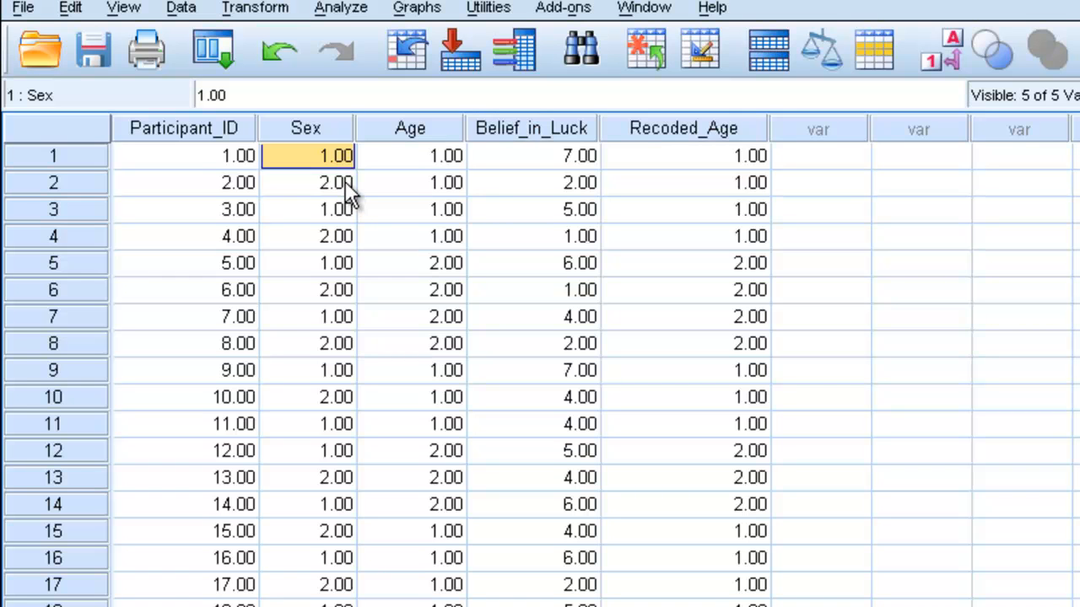
{"action": "left_click", "coordinate": [181, 6]}
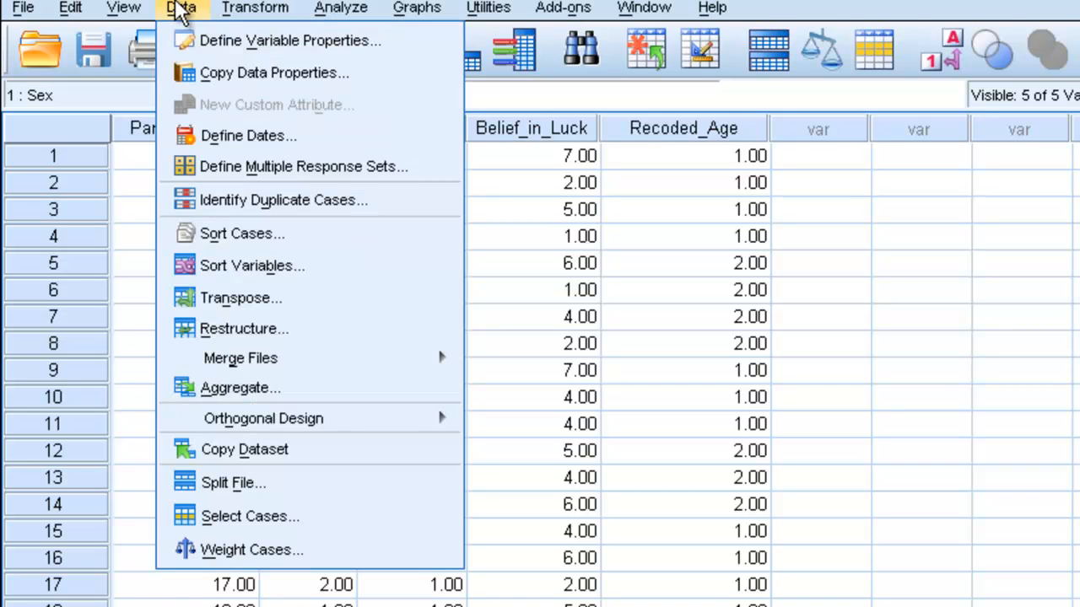
Start Recode into Same Variables for Sex and go to its old-to-new value rules
{"action": "left_click", "coordinate": [255, 7]}
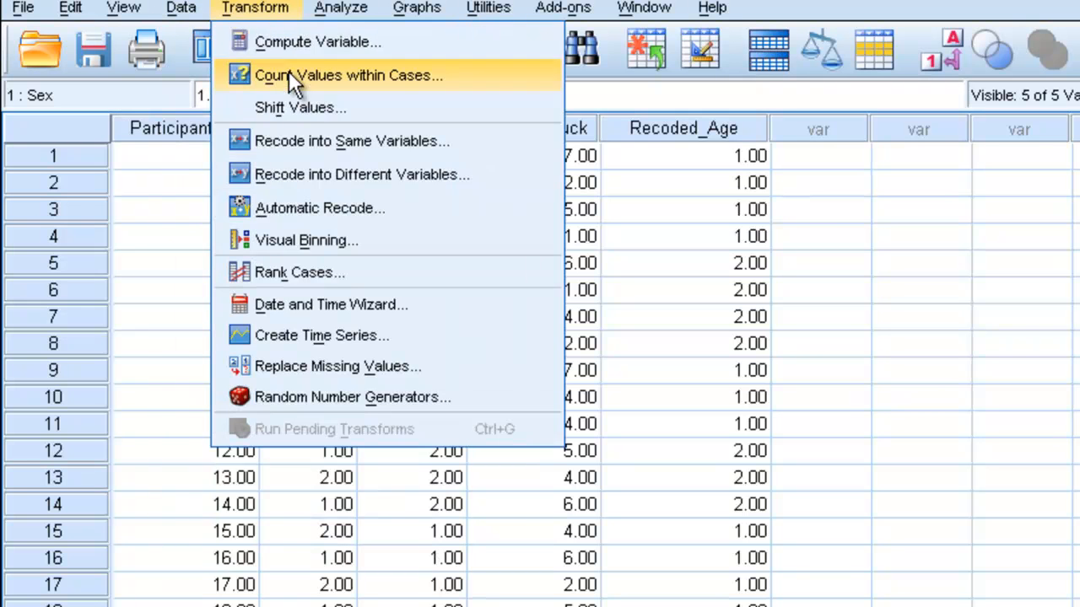
{"action": "left_click", "coordinate": [351, 142]}
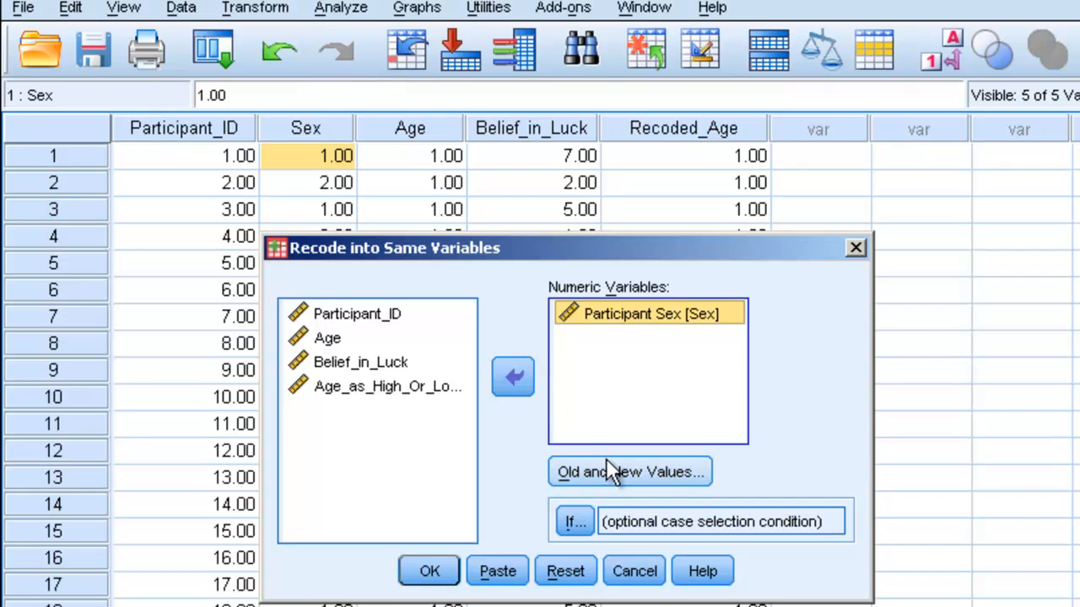
{"action": "left_click", "coordinate": [629, 472]}
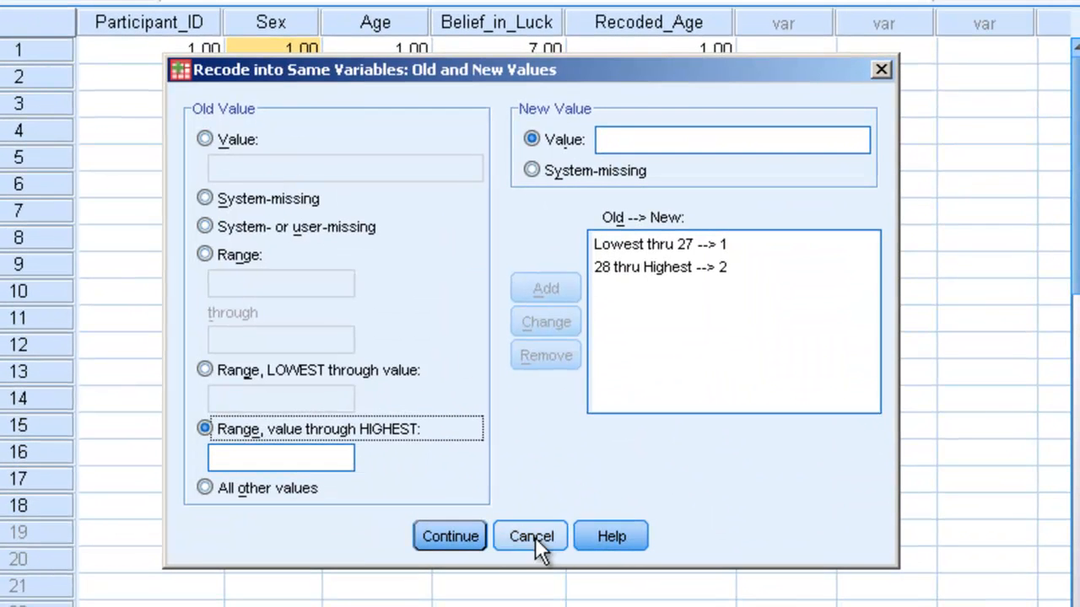
Add rules 1 → 0 and 2 → 1 for Sex and confirm them
{"action": "left_click", "coordinate": [545, 355]}
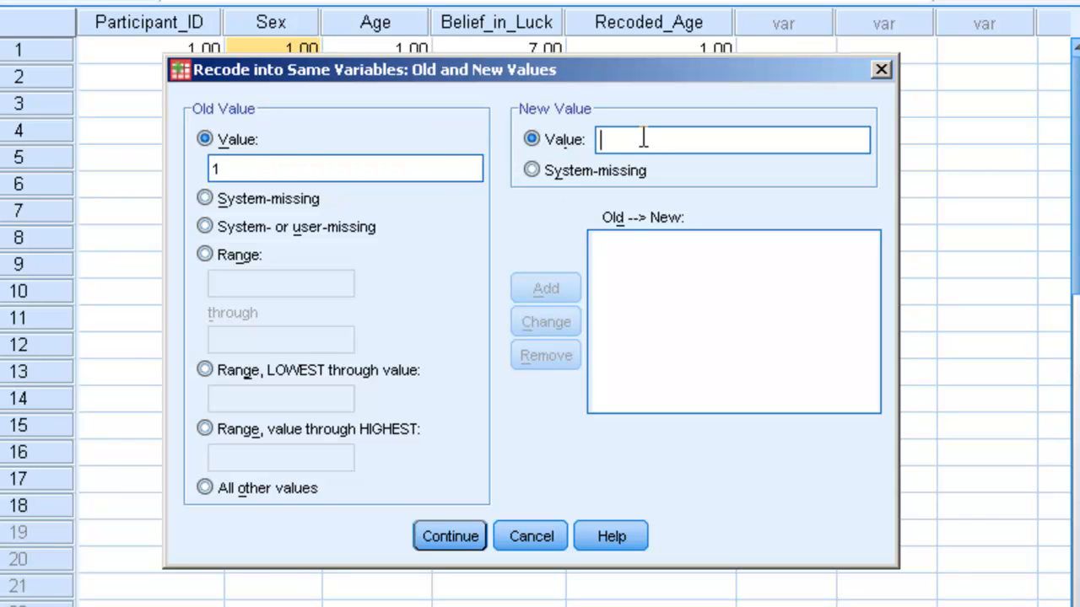
{"action": "left_click", "coordinate": [545, 287]}
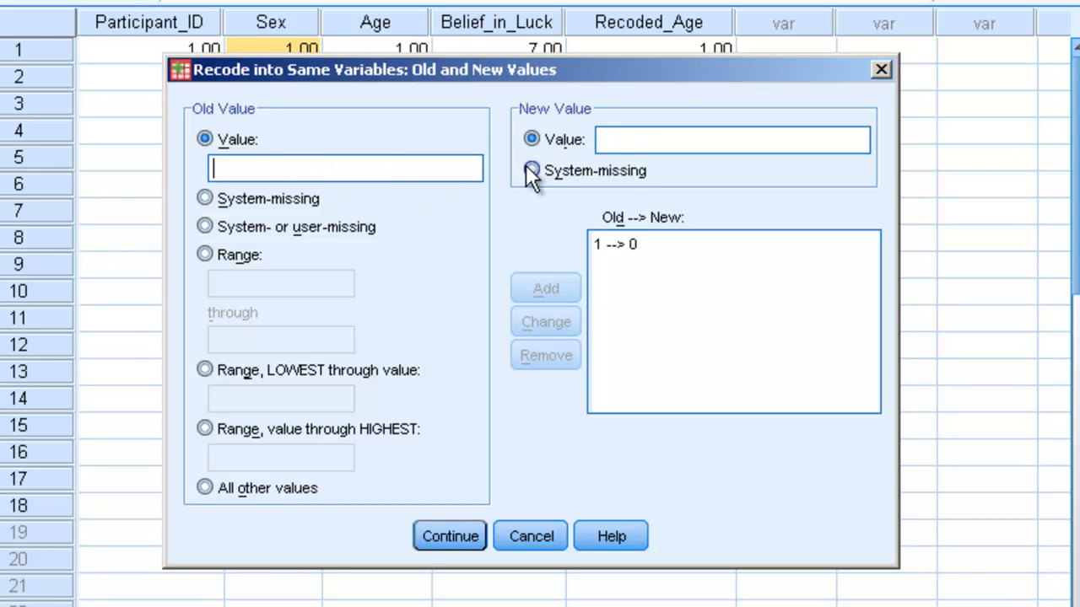
{"action": "left_click", "coordinate": [545, 286]}
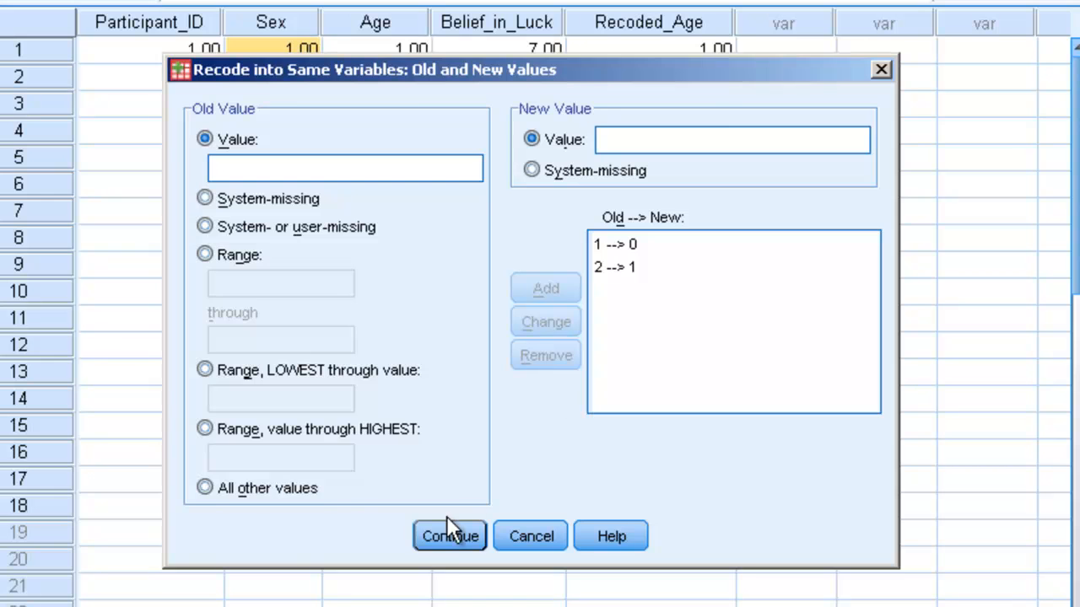
{"action": "left_click", "coordinate": [449, 536]}
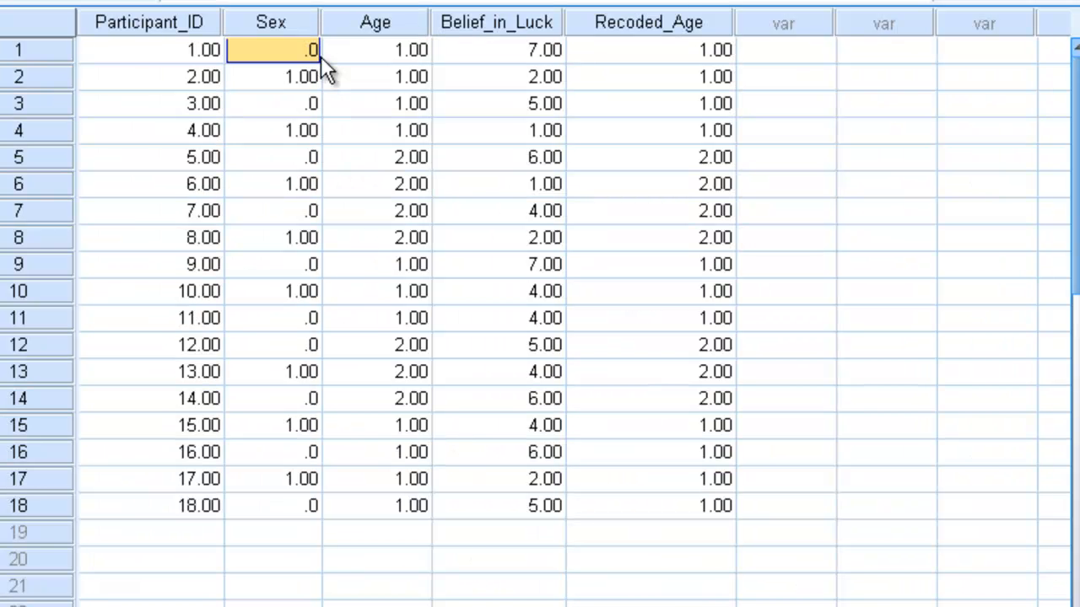
{"action": "mouse_move", "coordinate": [304, 81]}
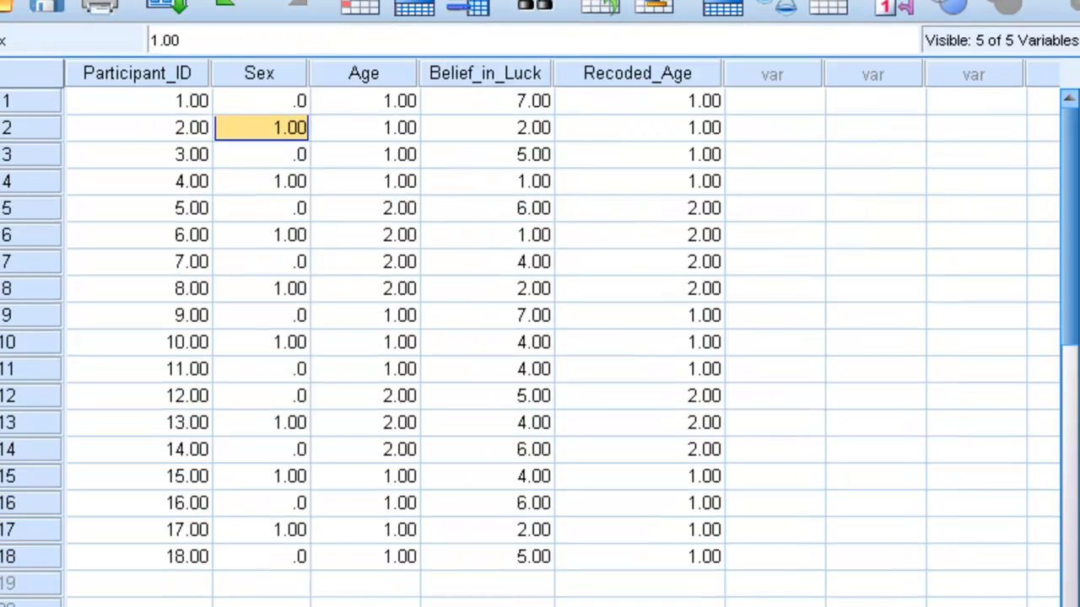
{"action": "mouse_move", "coordinate": [573, 403]}
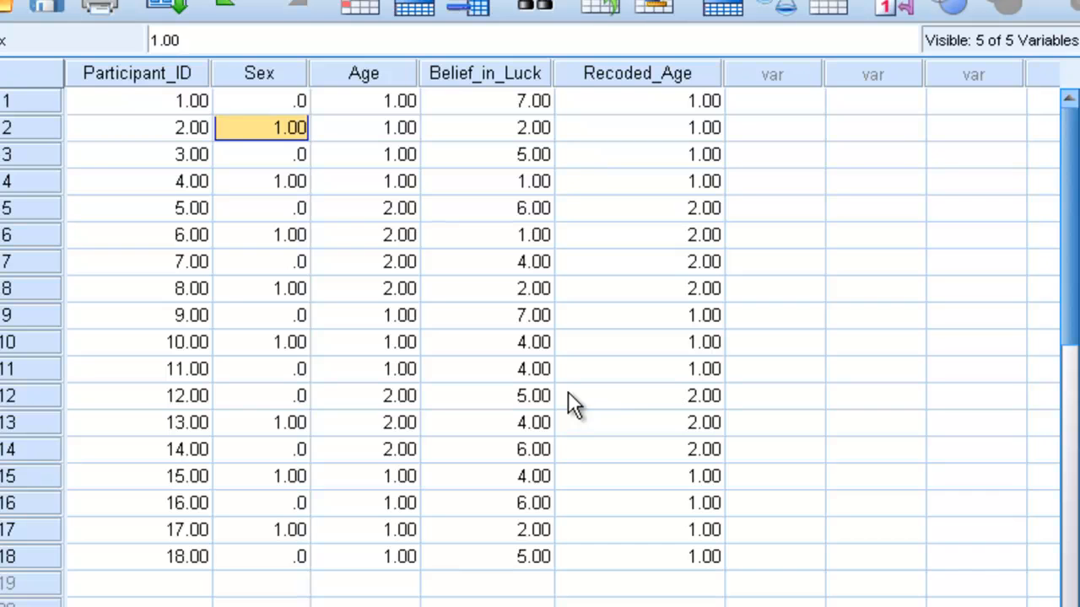